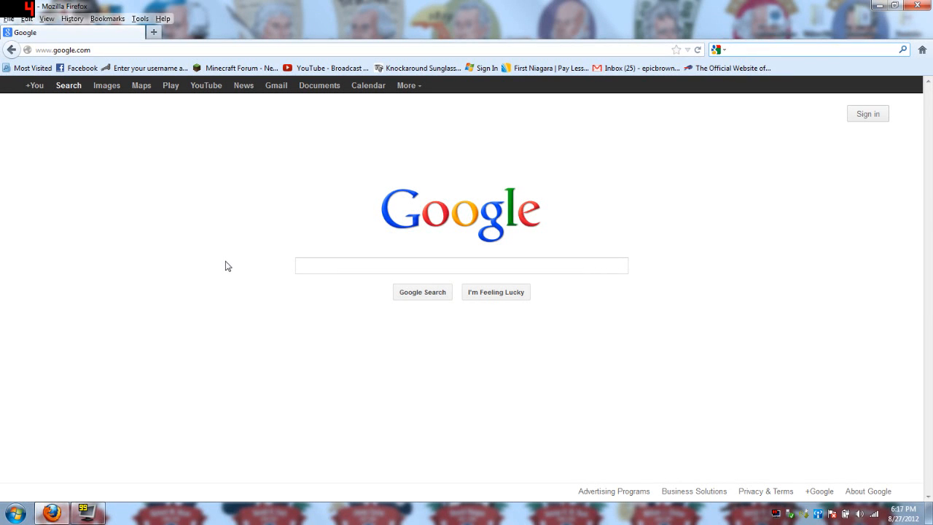
mouse_move(154, 32)
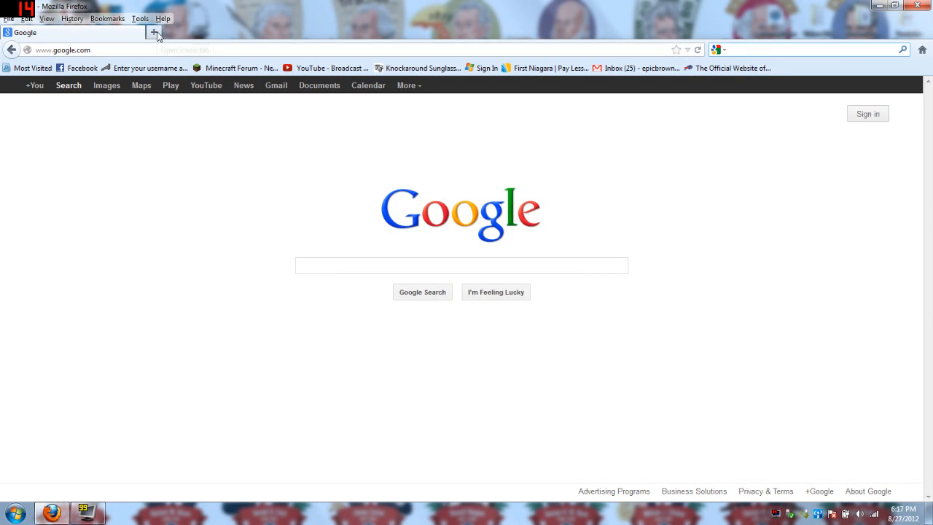
Search Google for "tekkit" to bring up Technic Pack results
left_click(460, 265)
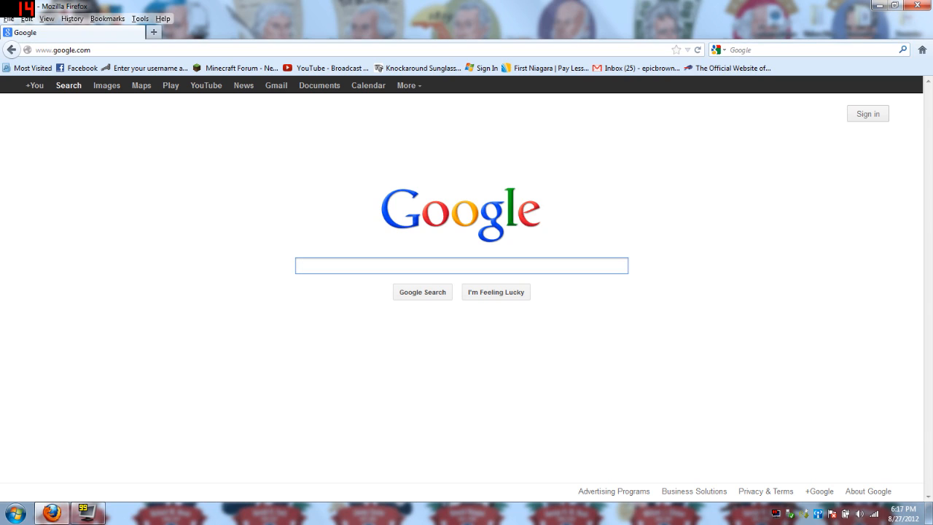
left_click(460, 265)
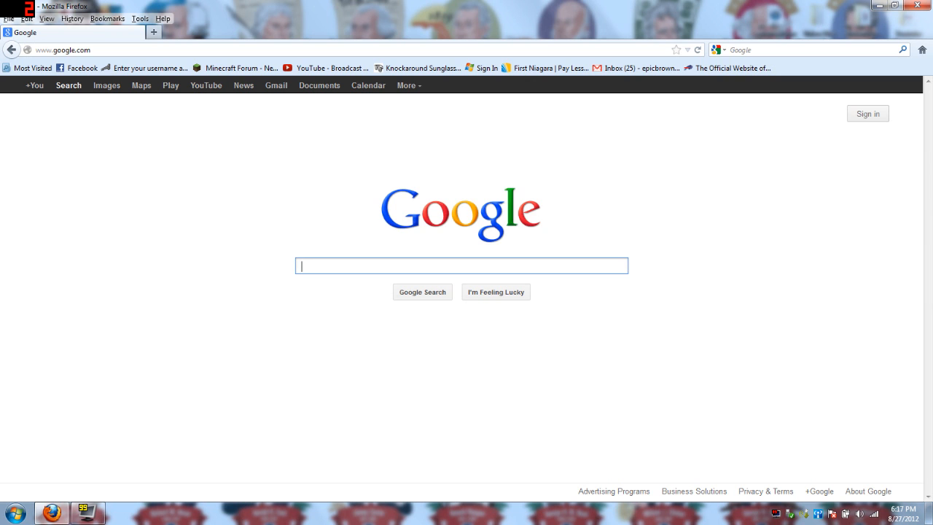
type("tekkit")
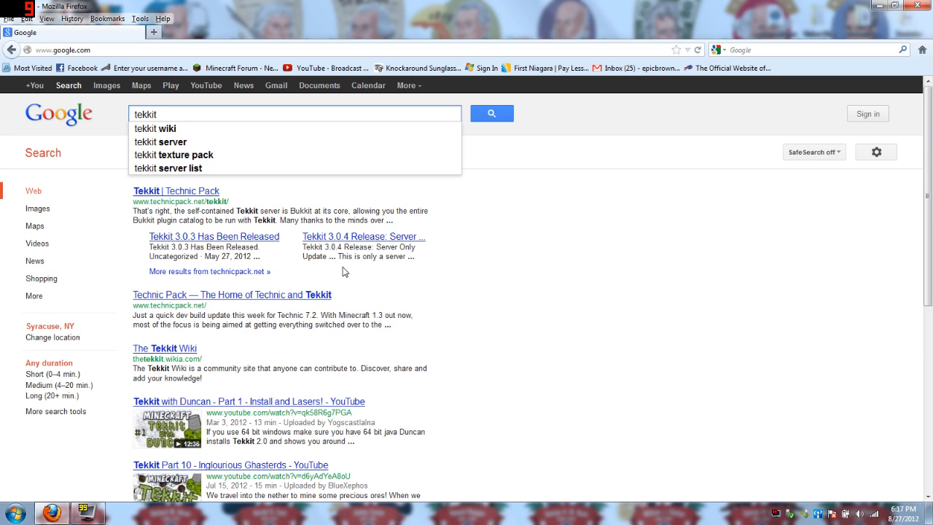
Open the Tekkit 3.1 page on Technic Pack and right-click the Tekkit Server 3.1.2 download link
left_click(493, 114)
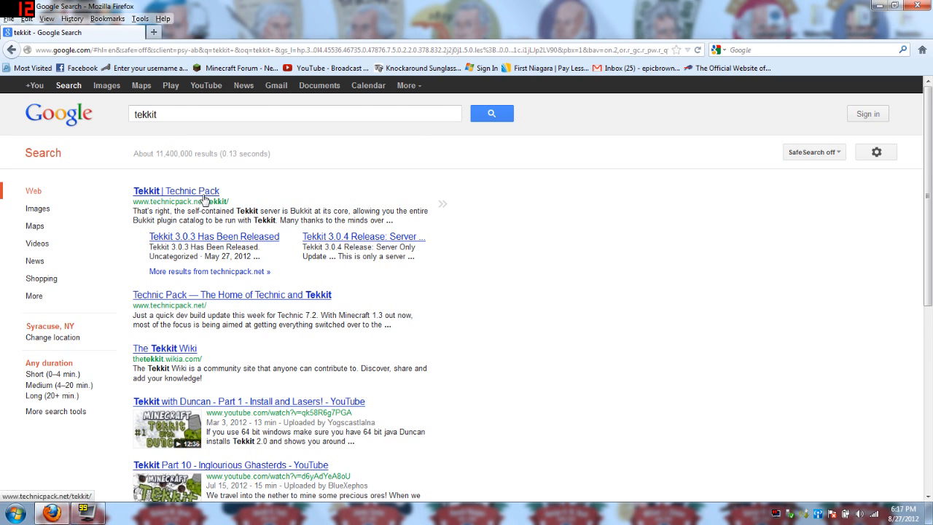
left_click(175, 189)
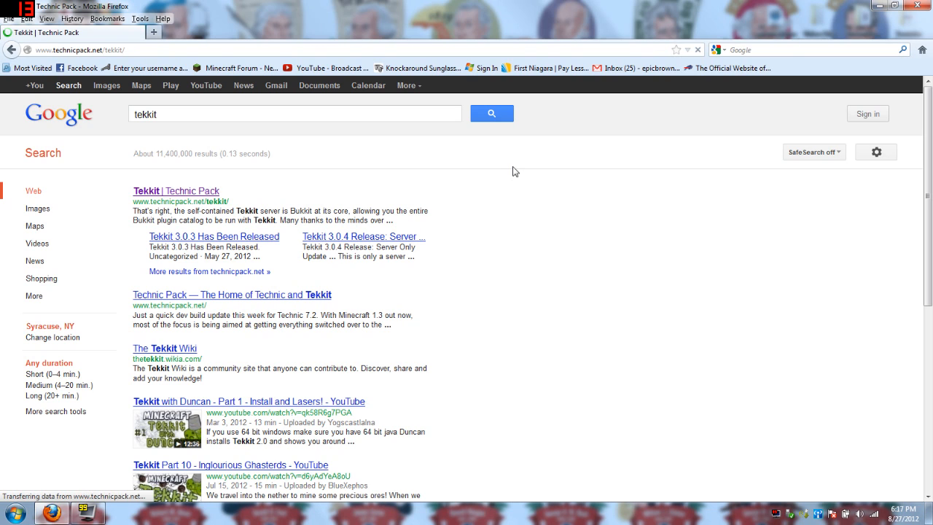
left_click(175, 190)
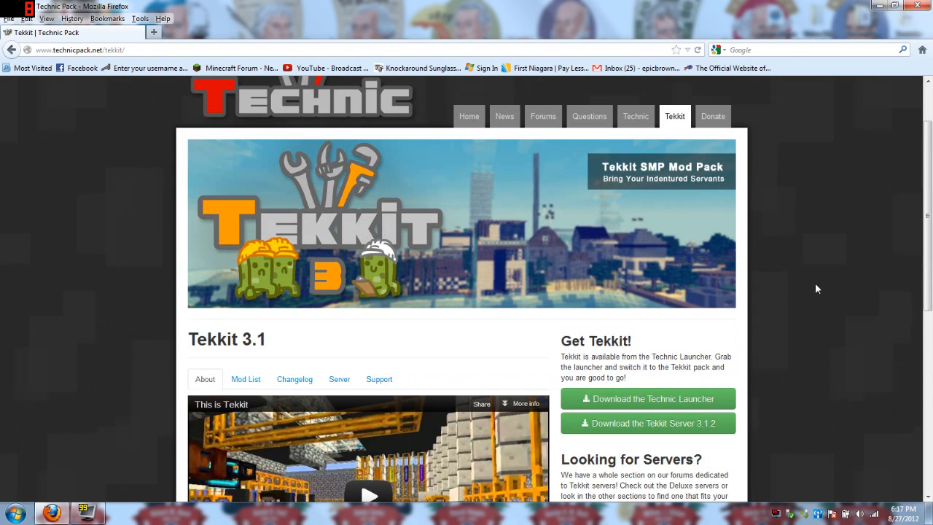
scroll("down", 3)
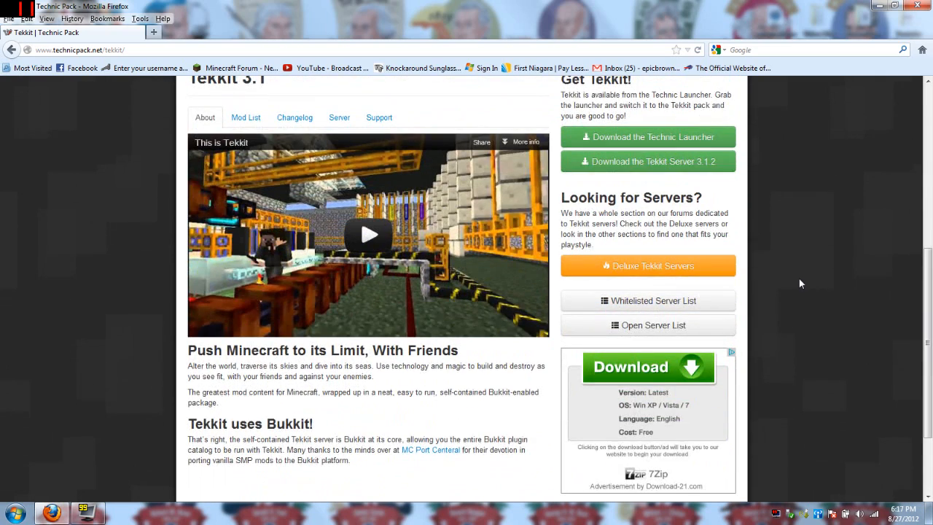
scroll("up", 3)
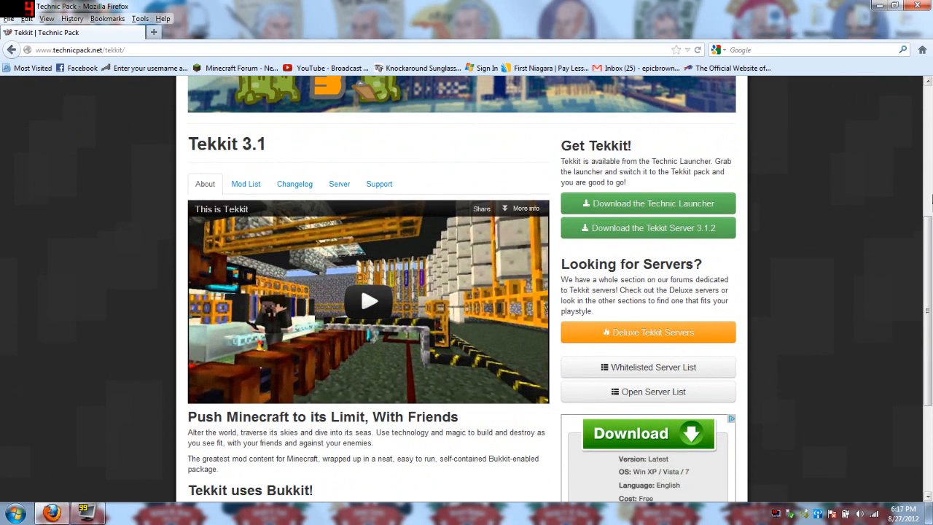
mouse_move(647, 227)
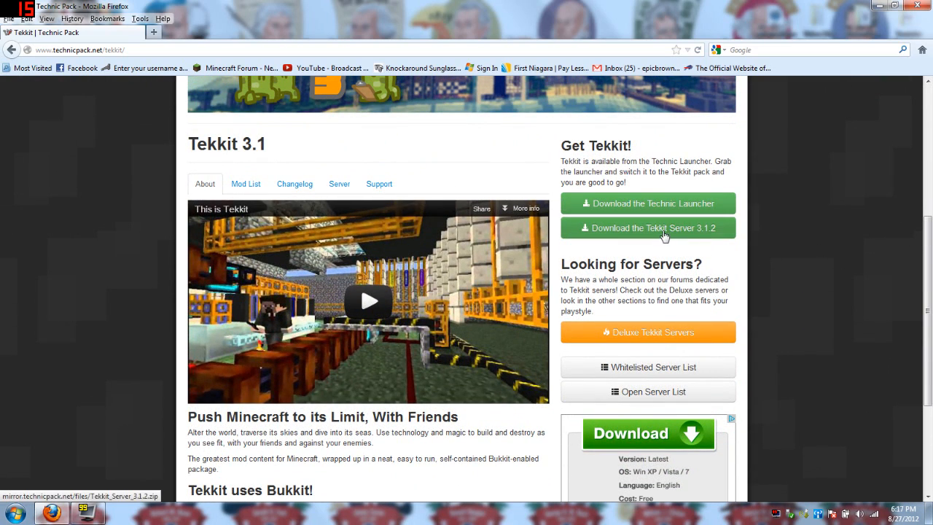
right_click(647, 227)
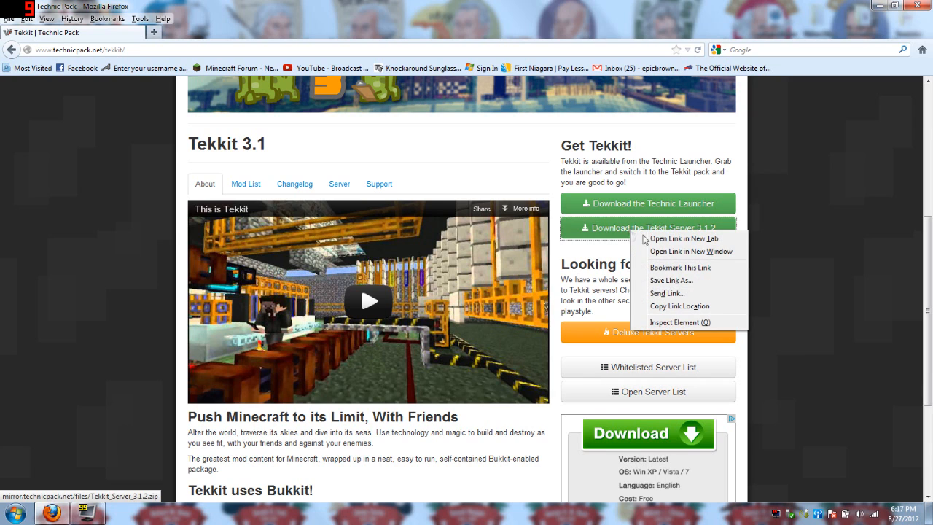
Download Tekkit_Server_3.1.2.zip and bring up options for the finished file in Downloads
left_click(683, 239)
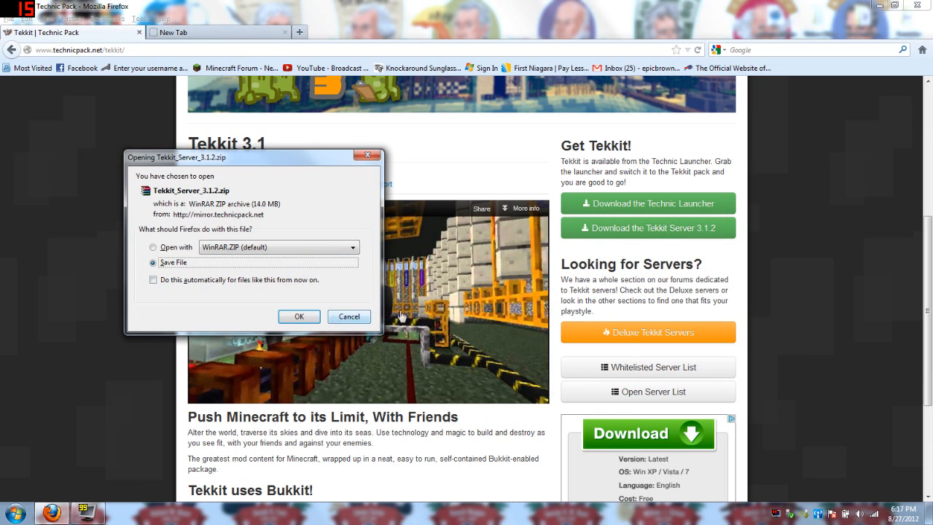
mouse_move(702, 236)
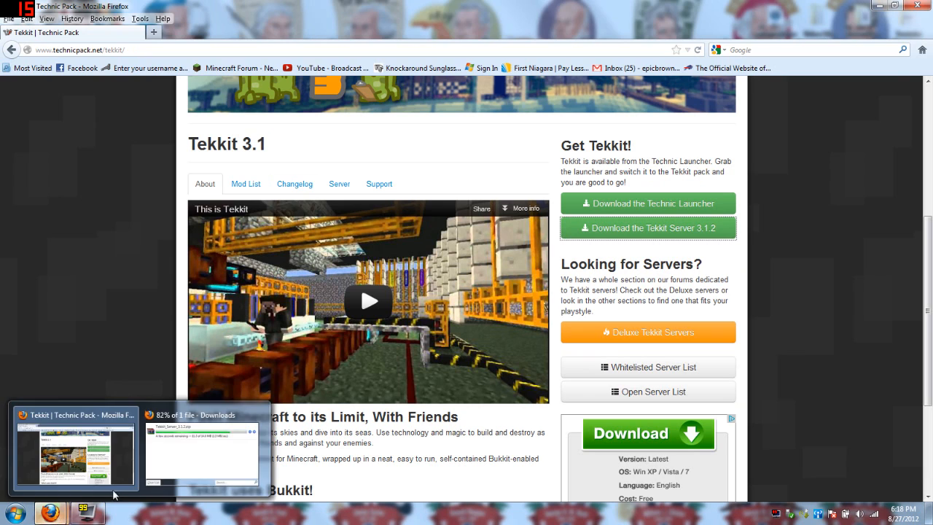
left_click(202, 449)
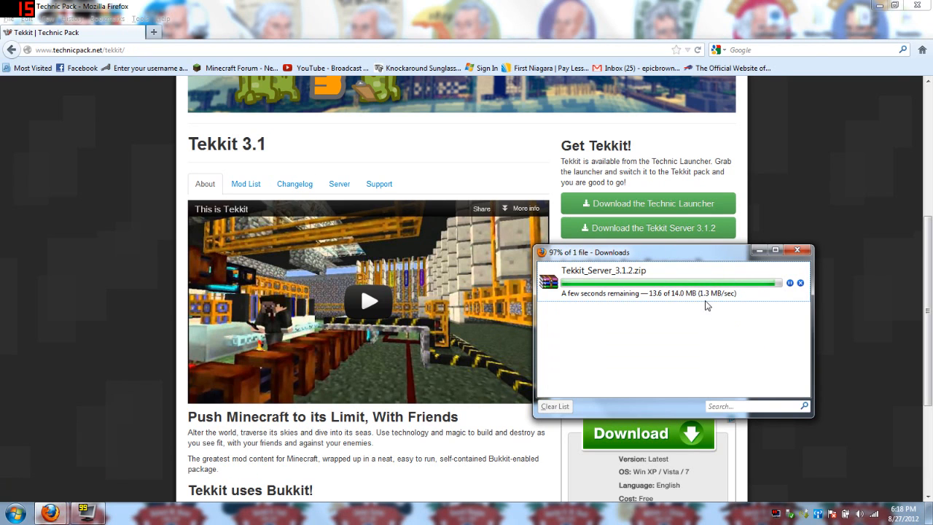
right_click(612, 280)
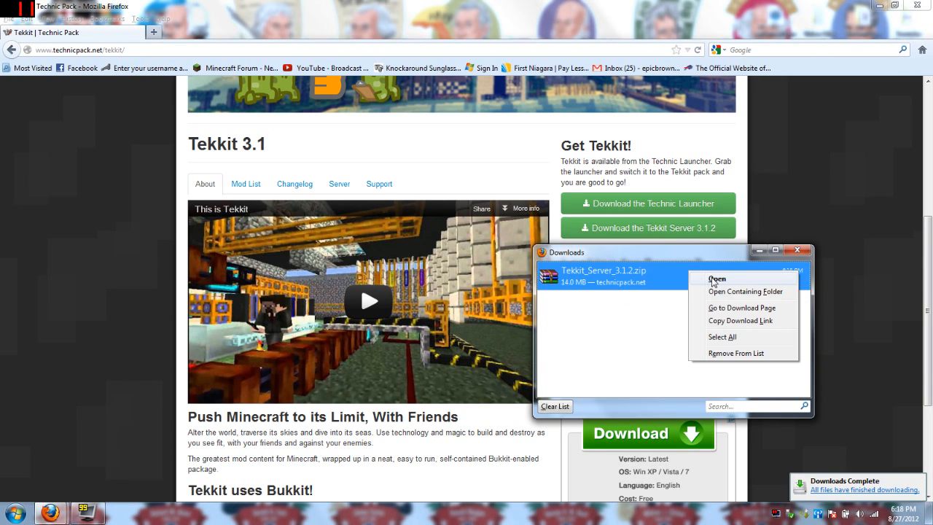
Extract the archive's files into a new Tekkit Server desktop folder and close the WinRAR and Downloads windows
left_click(717, 279)
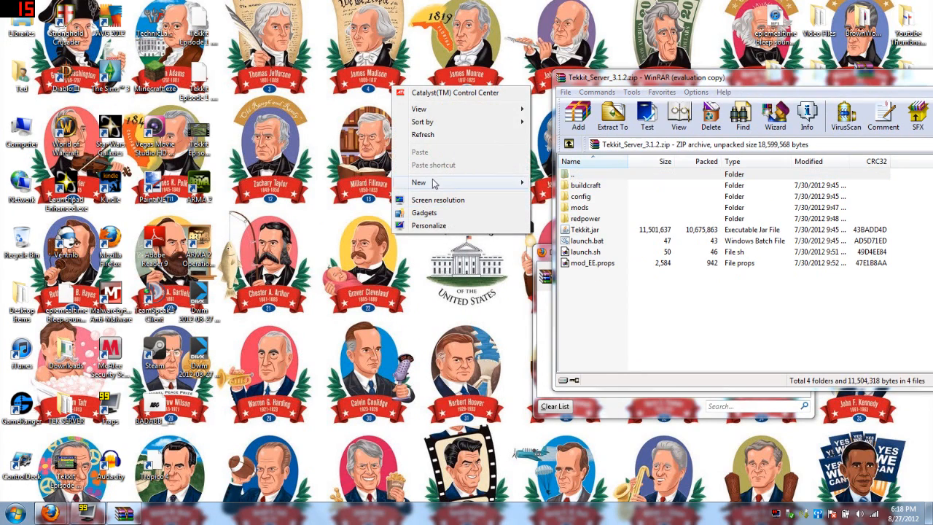
left_click(419, 182)
type("Tekkit S")
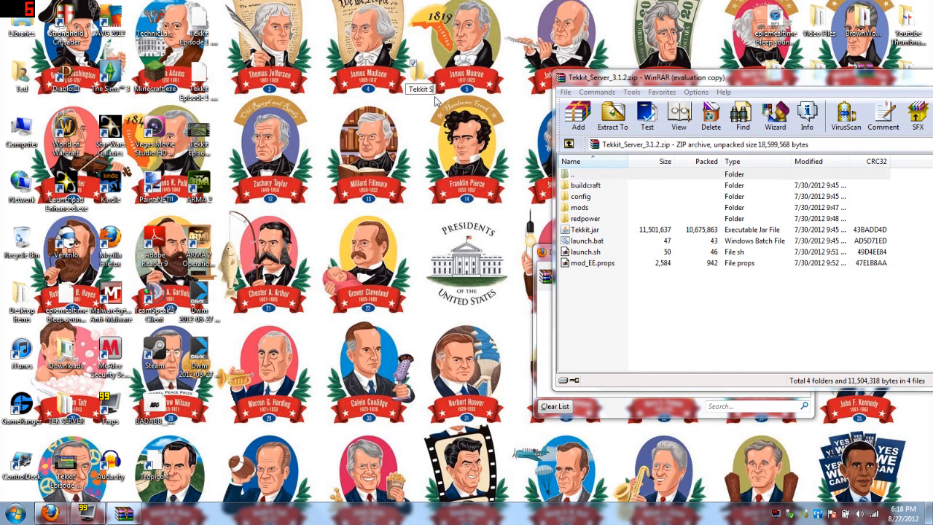
mouse_move(667, 272)
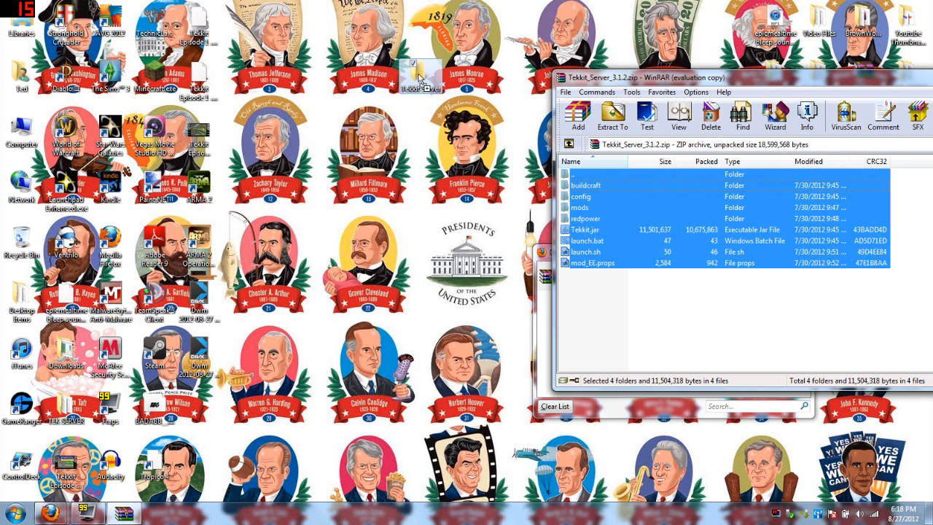
left_click(612, 116)
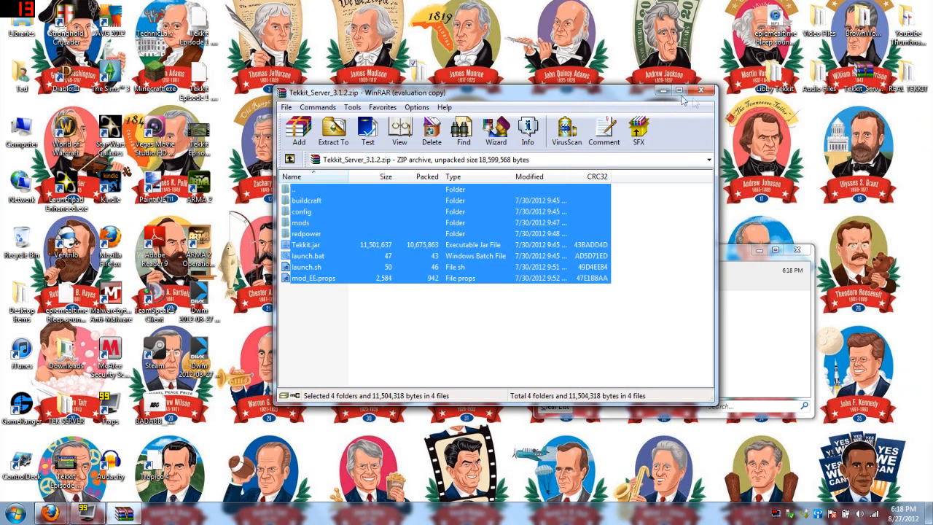
left_click(702, 90)
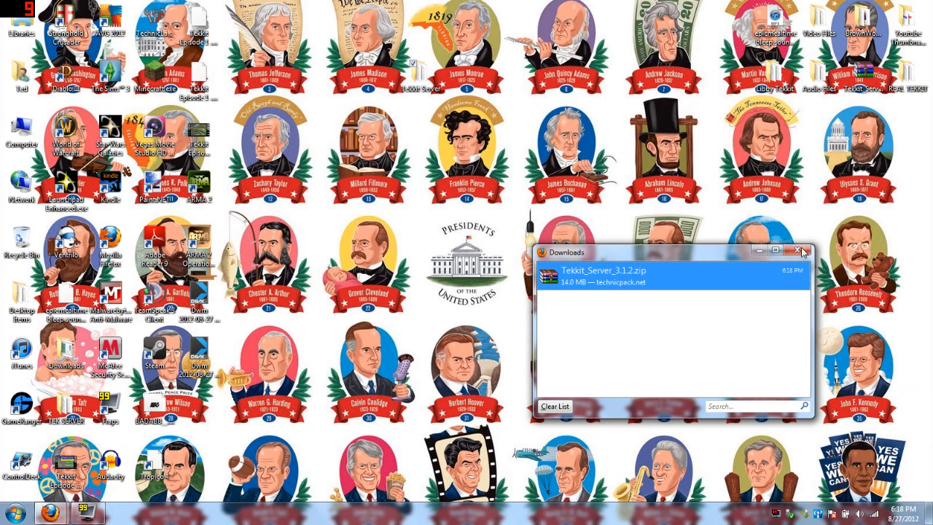
left_click(802, 250)
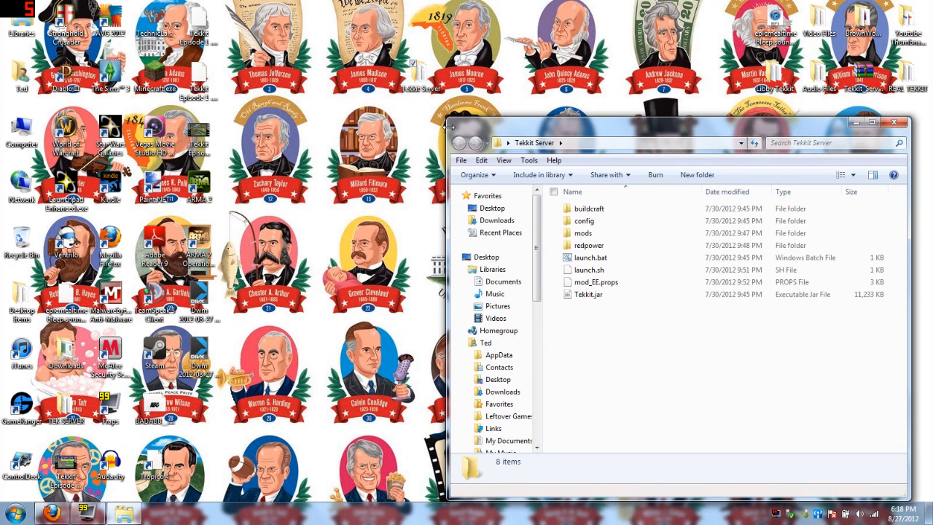
Run launch.bat to generate the first world, stop the server, and close its console
double_click(590, 256)
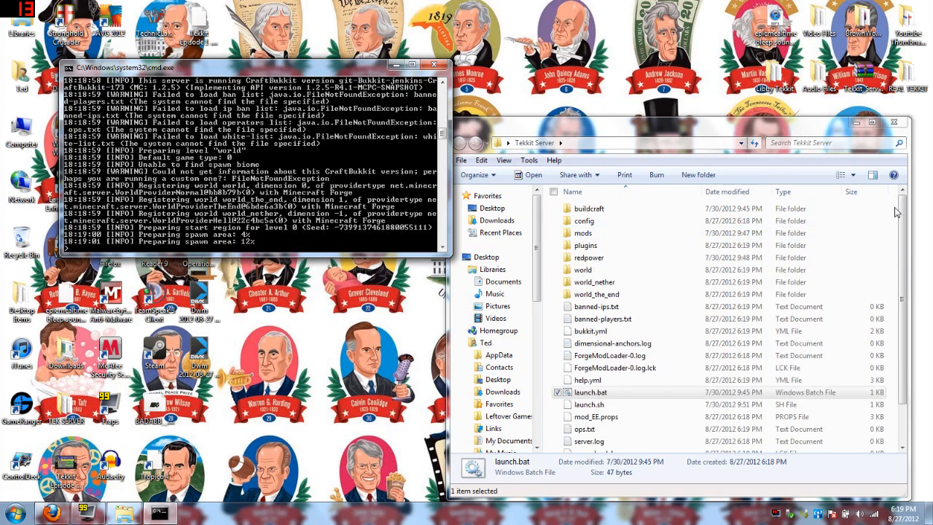
scroll("down", 3)
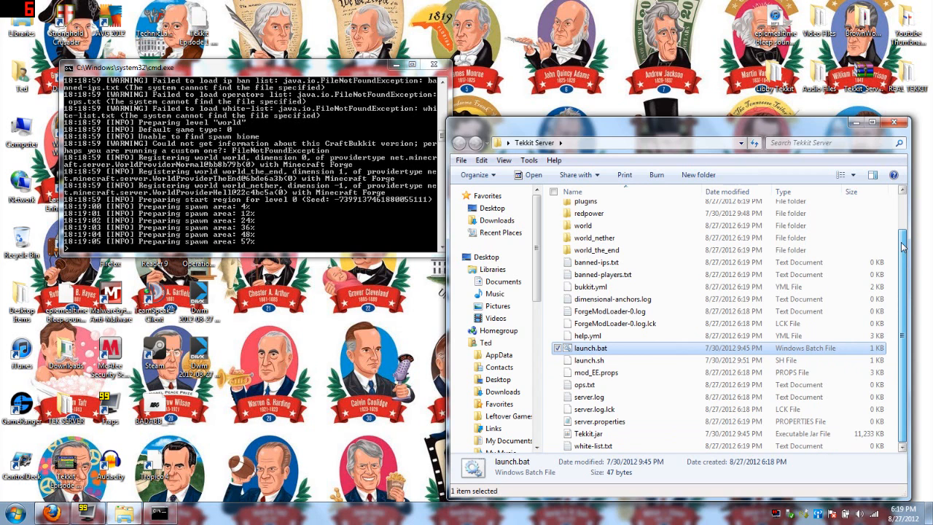
scroll("up", 3)
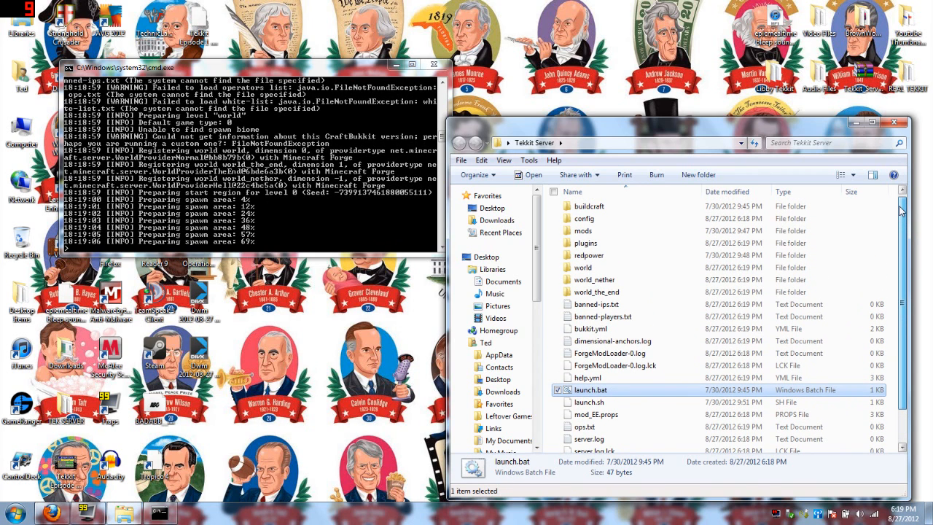
scroll("down", 3)
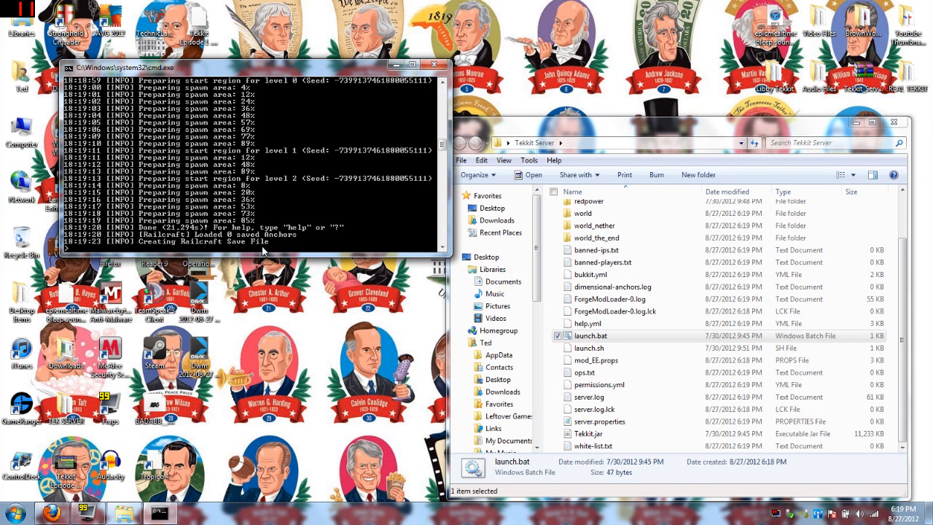
mouse_move(255, 115)
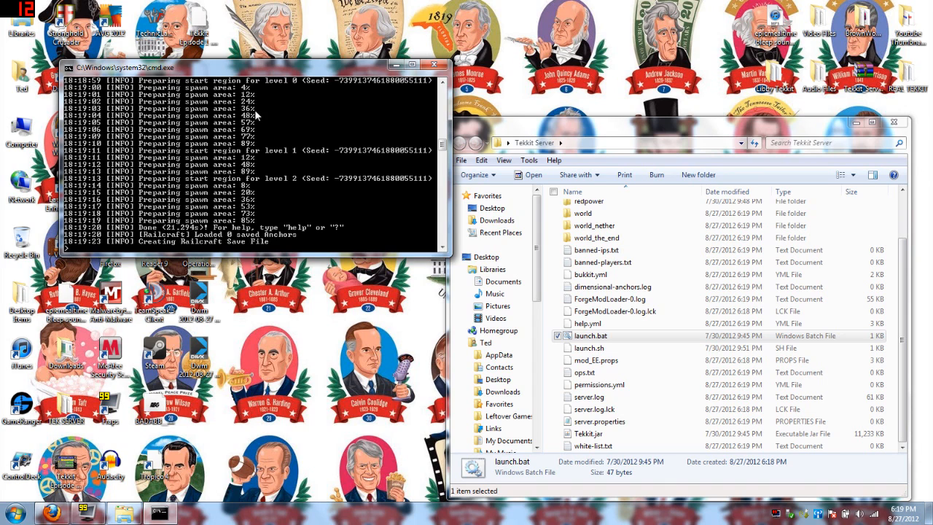
type("stop")
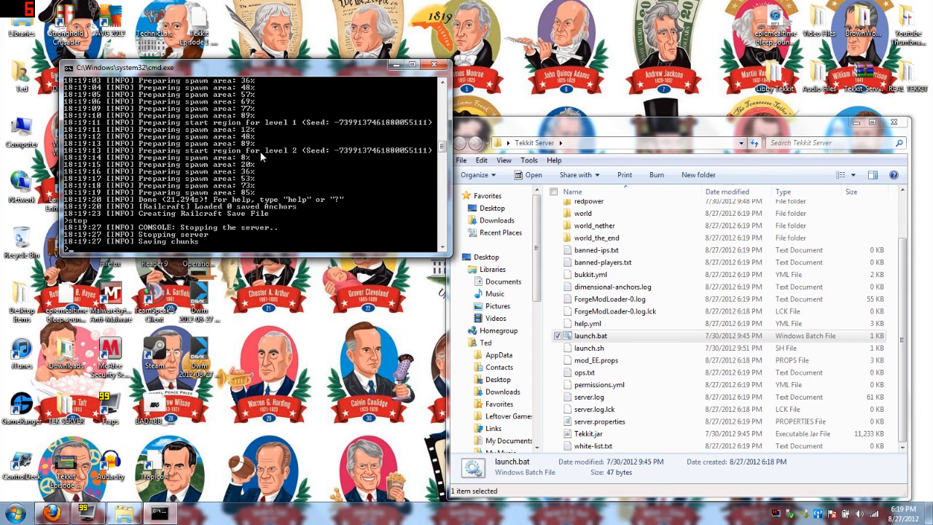
mouse_move(265, 166)
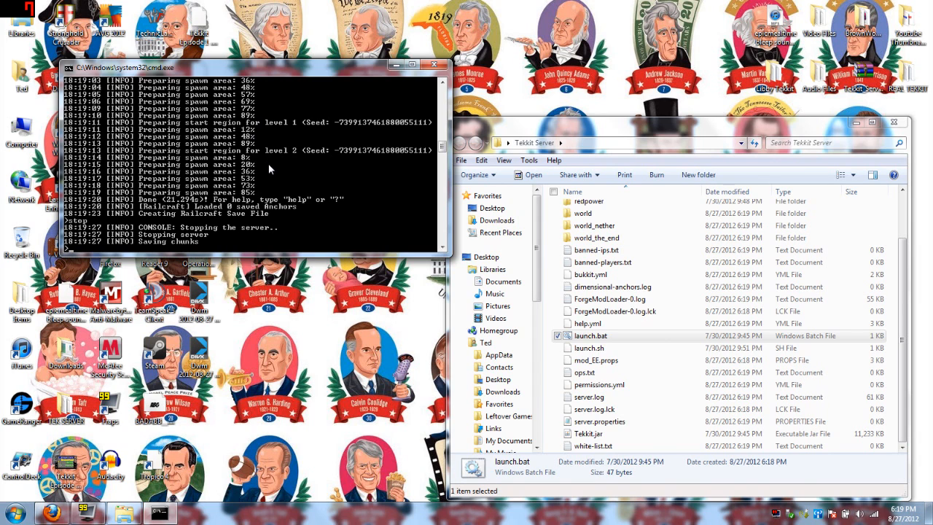
mouse_move(298, 73)
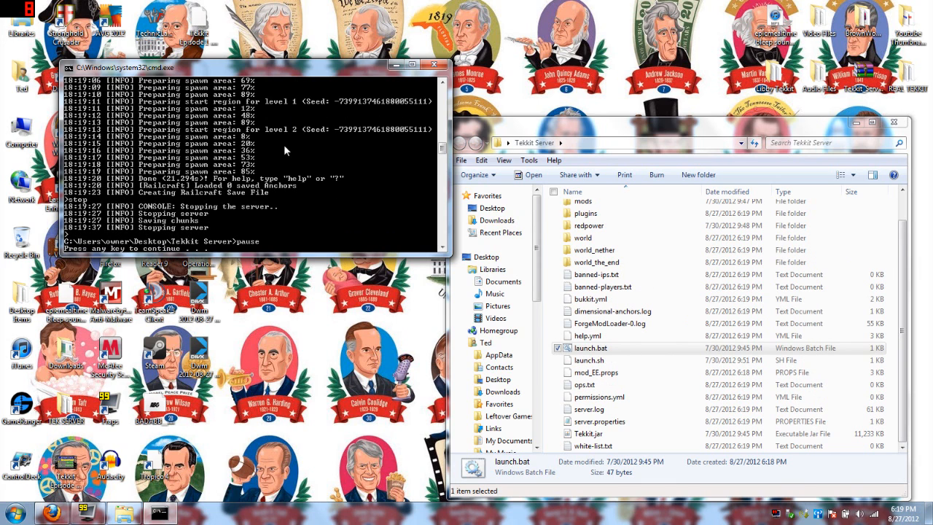
left_click(433, 64)
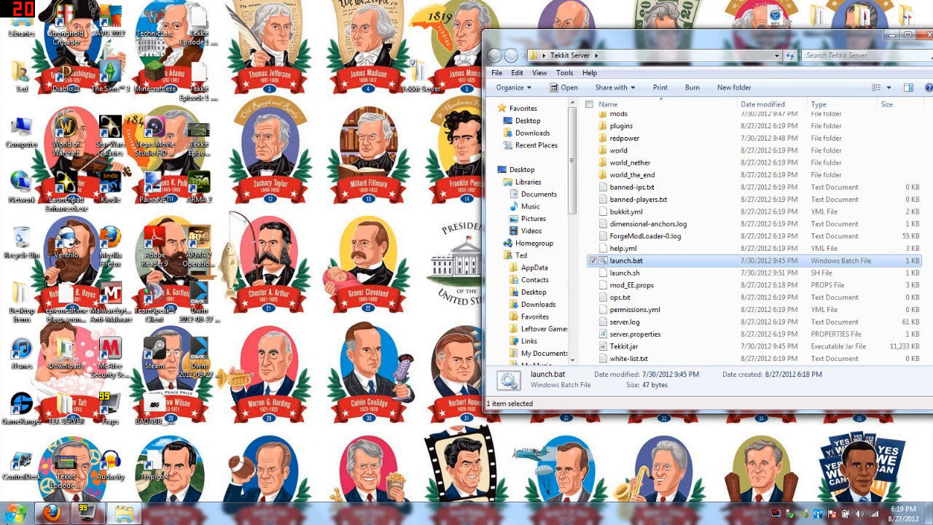
Start cmd from the Start menu and run ipconfig to show the local IPv4 address
left_click(9, 513)
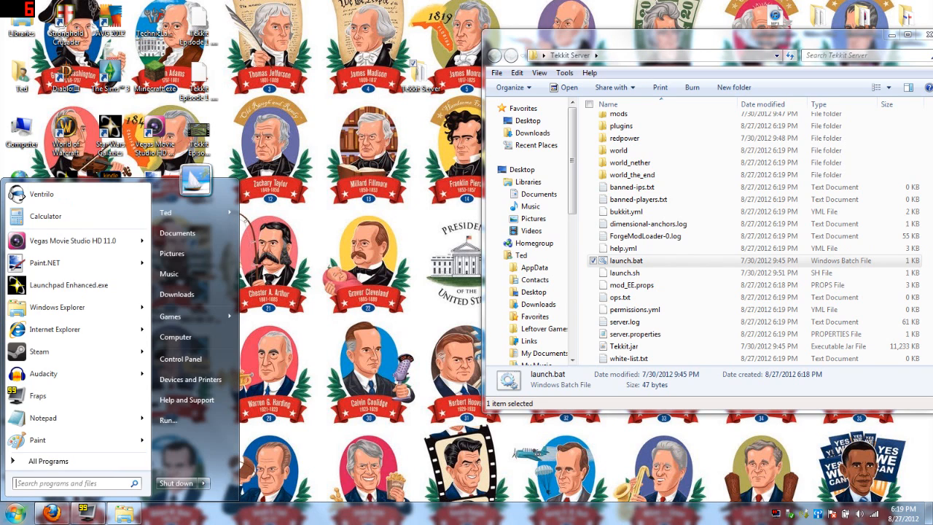
type("cmd")
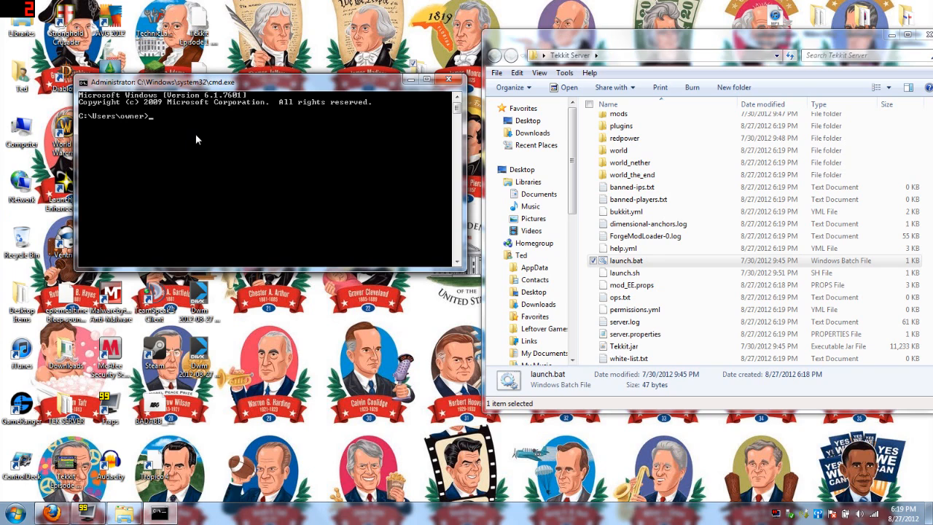
type("ipc")
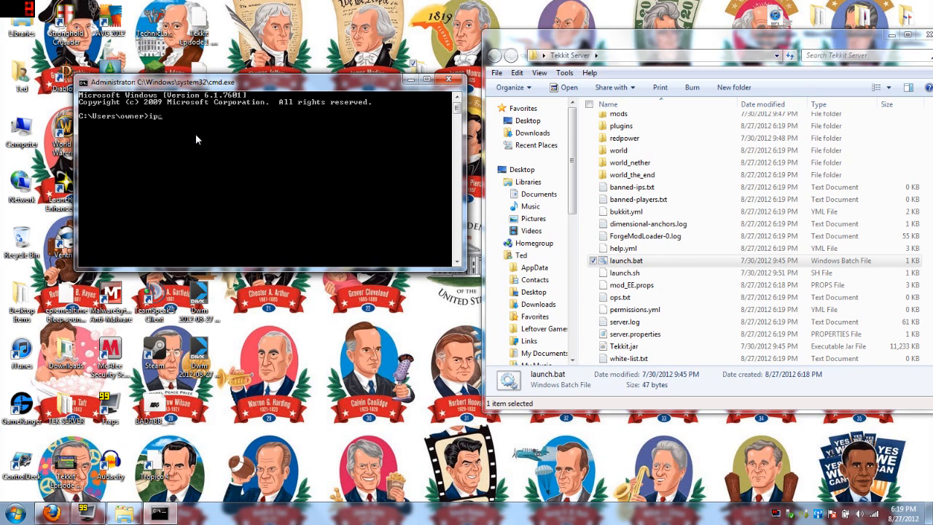
type("config")
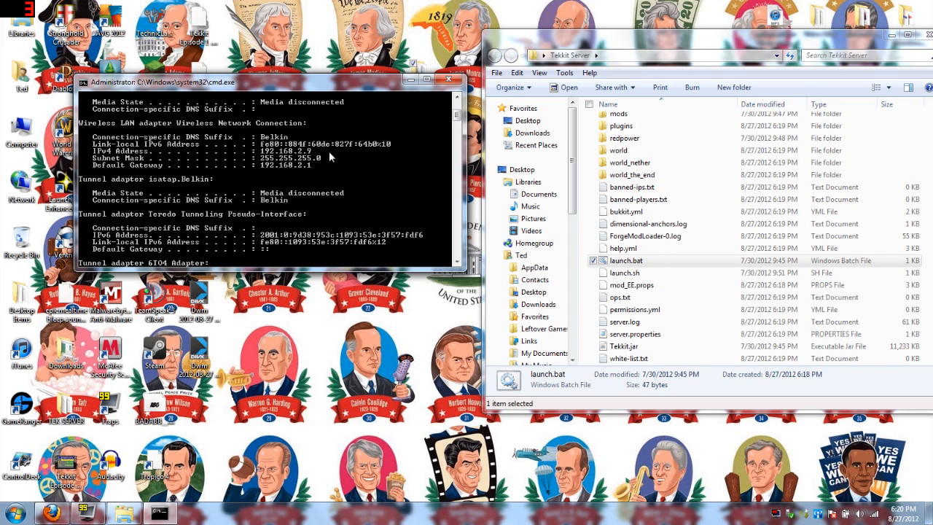
mouse_move(347, 154)
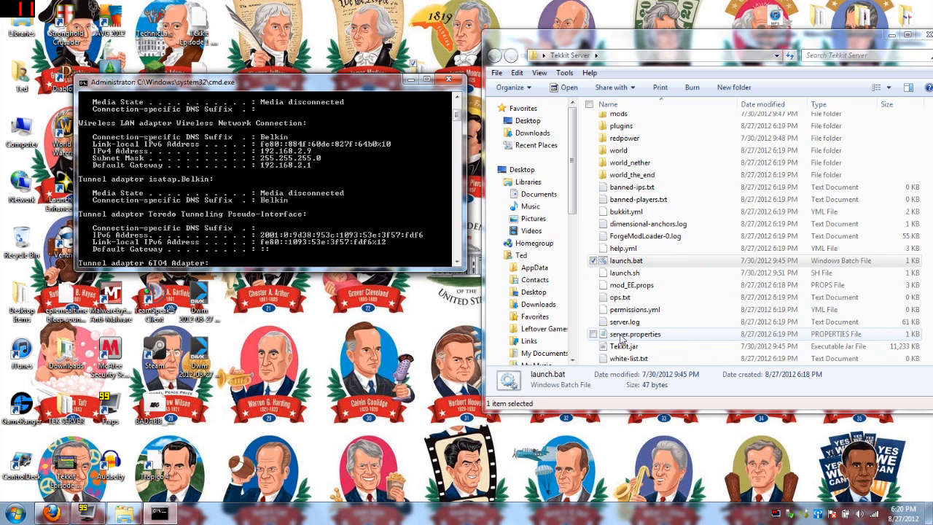
Edit server.properties in Notepad and set server-ip to 192.168.2.9
left_click(635, 334)
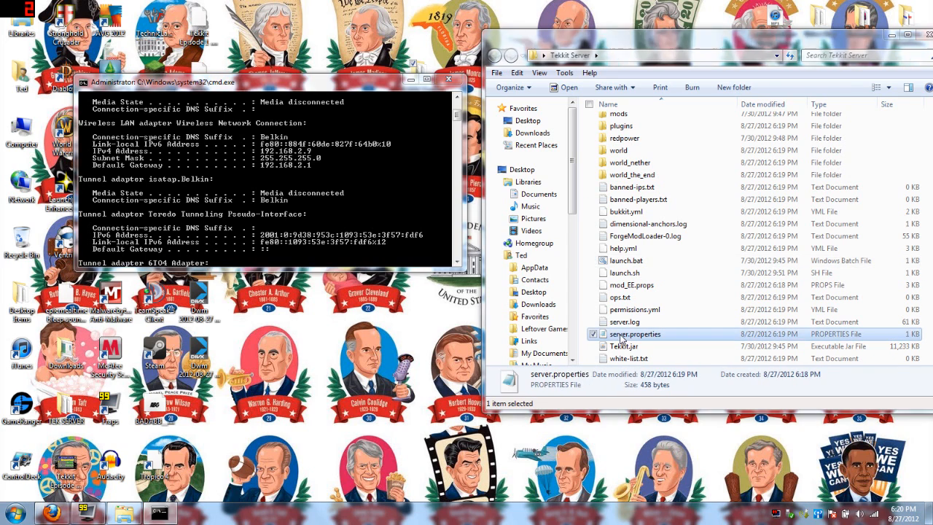
right_click(634, 333)
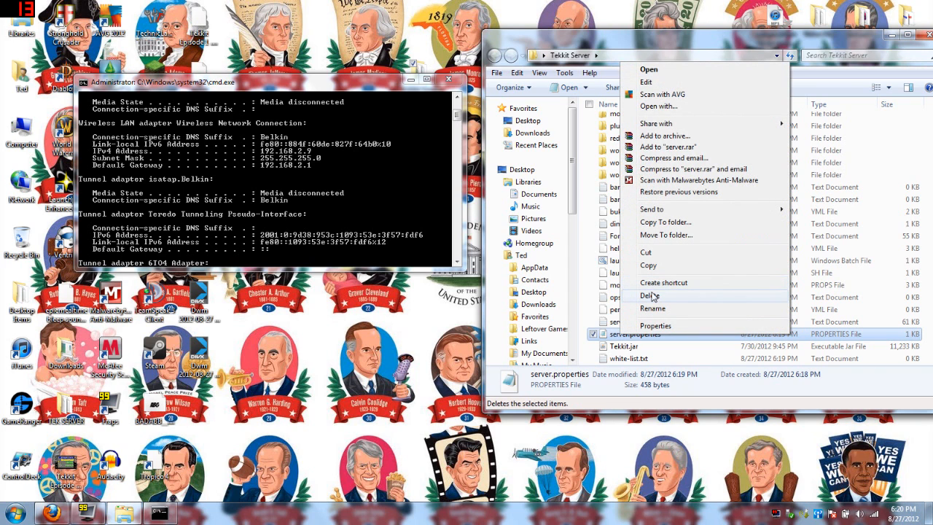
mouse_move(652, 265)
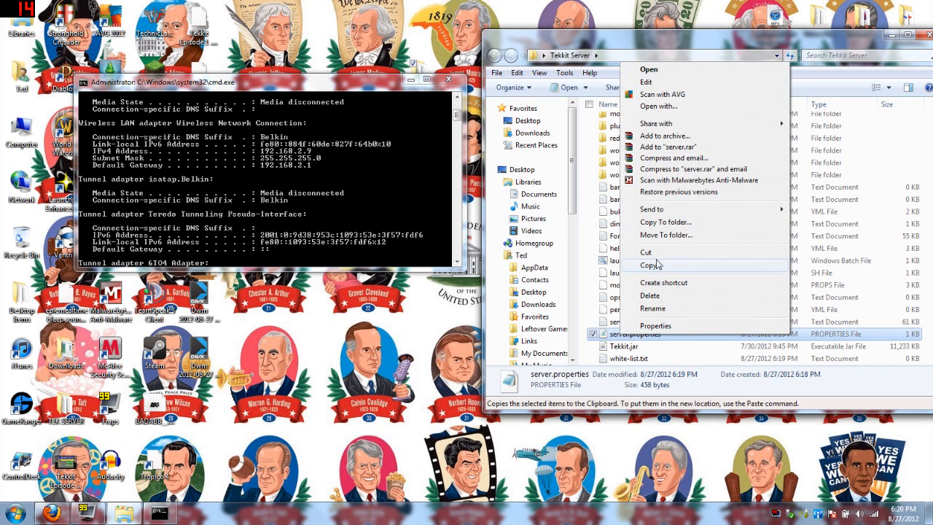
left_click(647, 68)
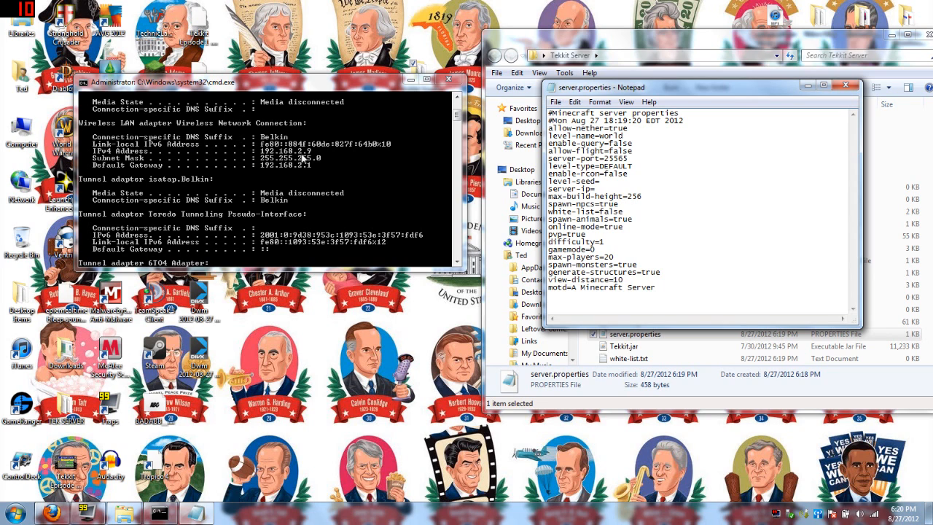
mouse_move(318, 159)
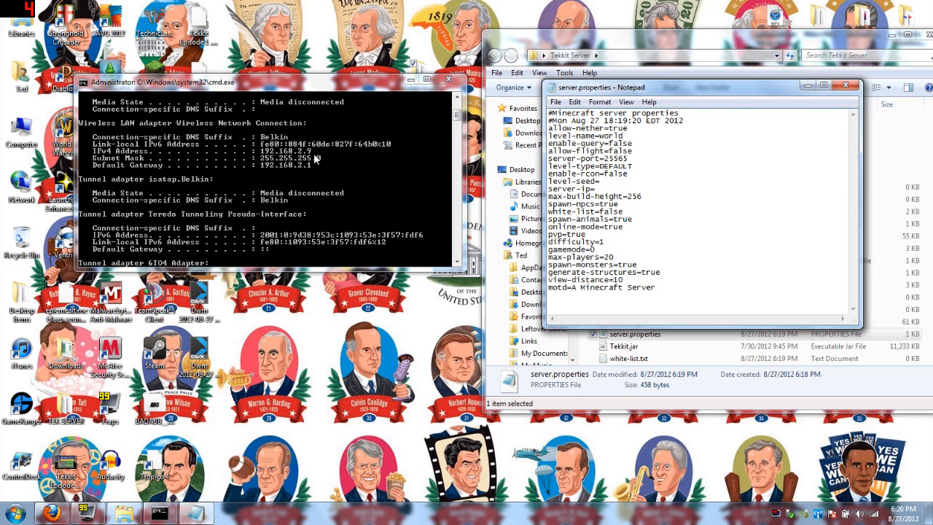
type("19")
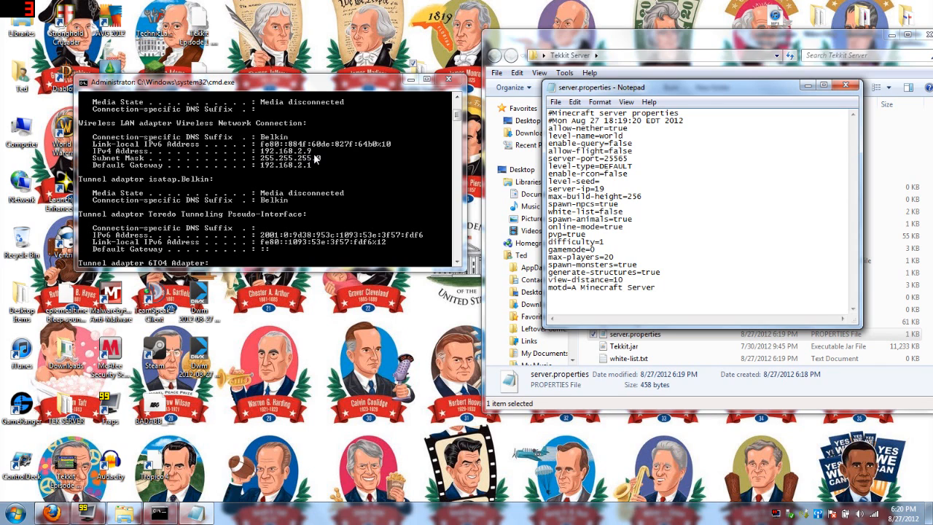
type("2.168.2.9")
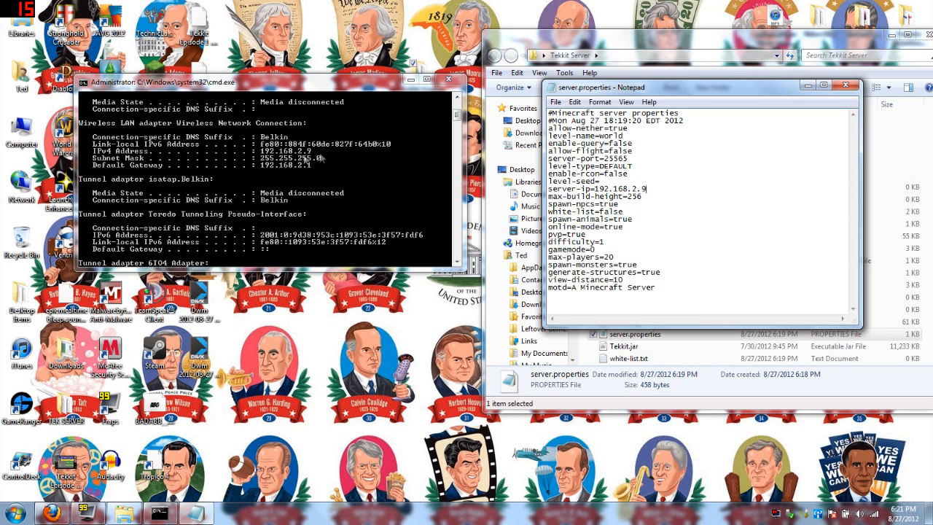
mouse_move(306, 182)
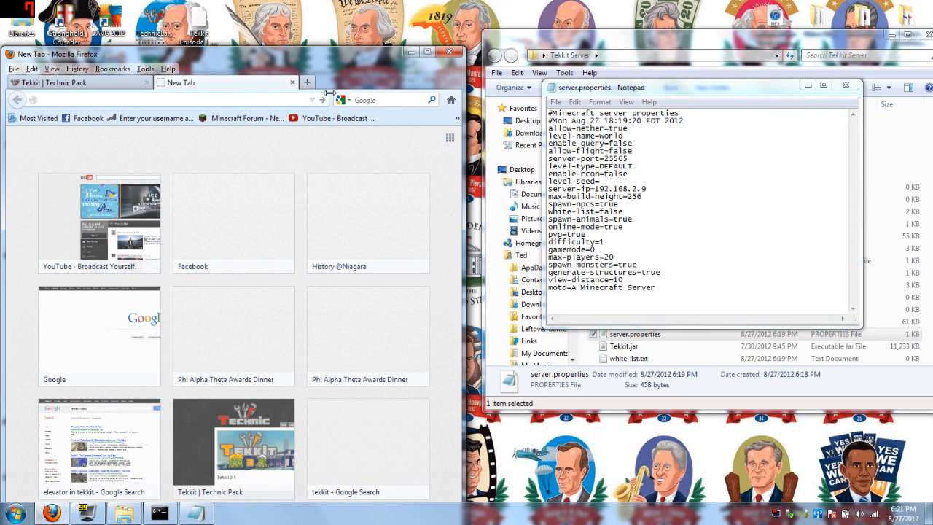
Visit ipchicken.com and select the public IP address 74.79.65.183
type("ipc")
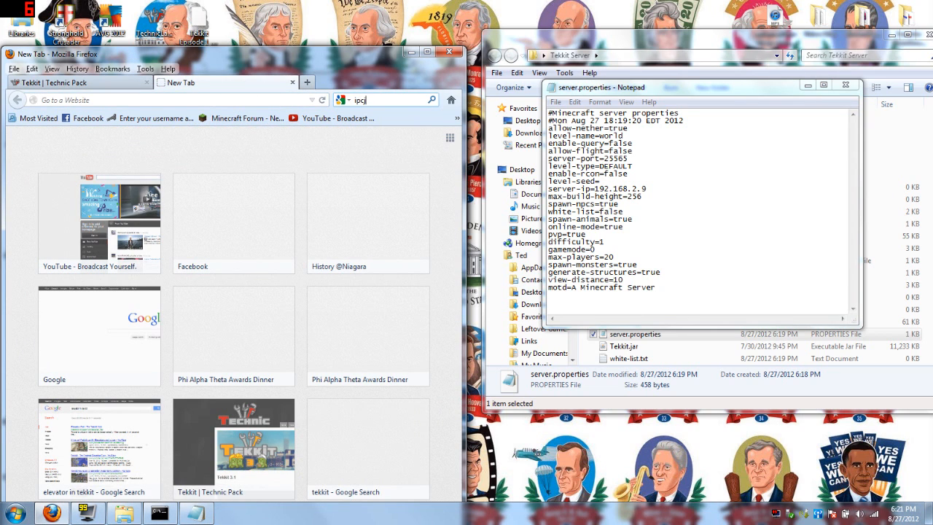
type("hicken")
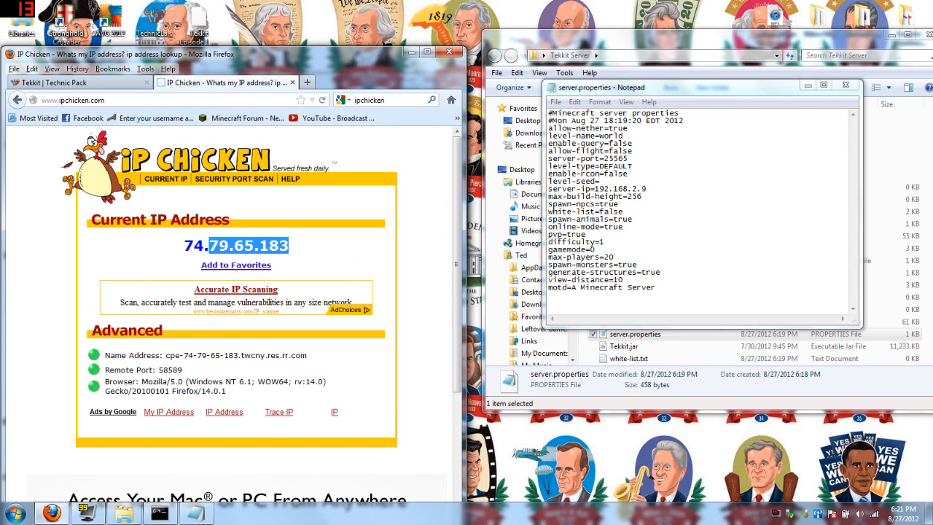
triple_click(236, 244)
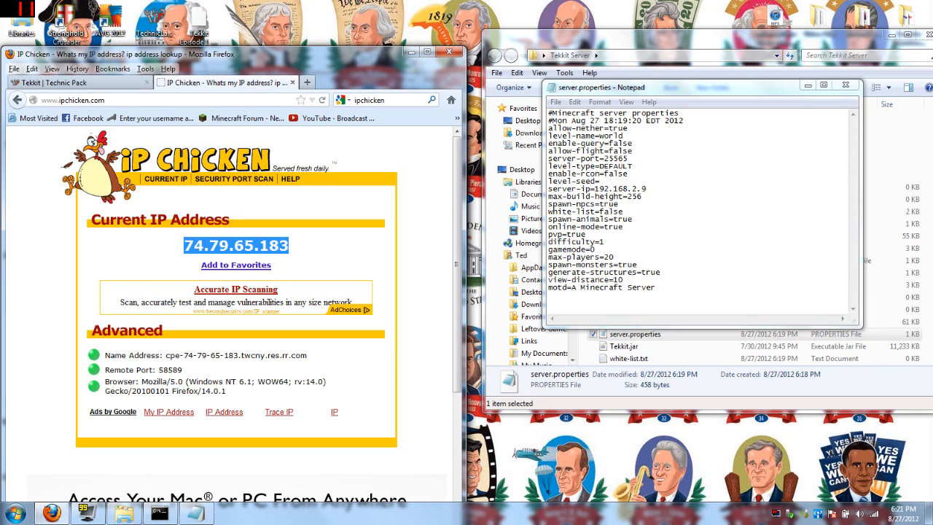
mouse_move(303, 250)
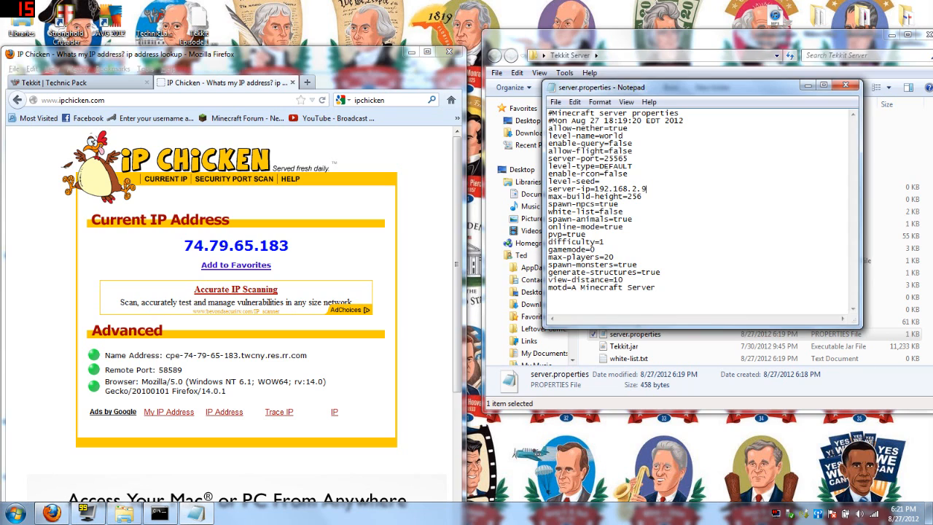
left_click(556, 102)
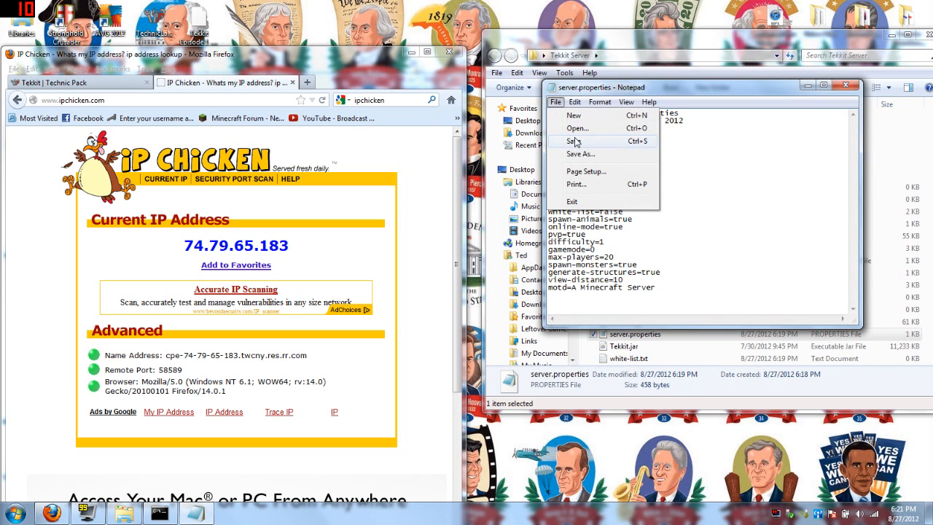
Save server.properties, change the motd to 'Bro Server', then save and close the file
left_click(574, 141)
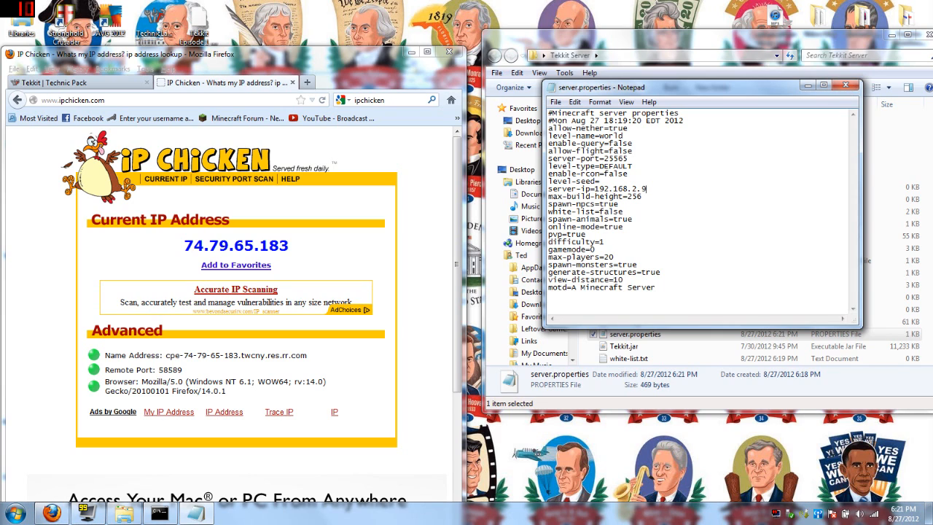
double_click(612, 287)
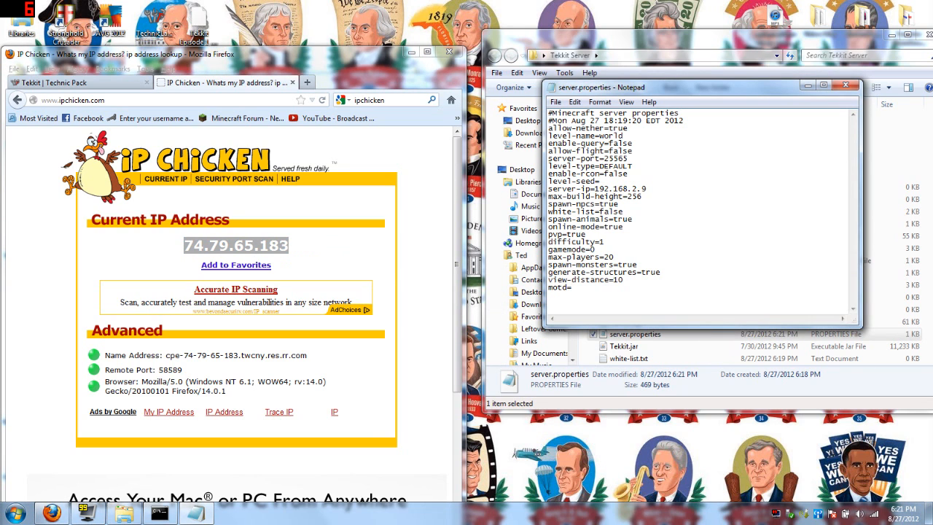
type("BrownWoodBox")
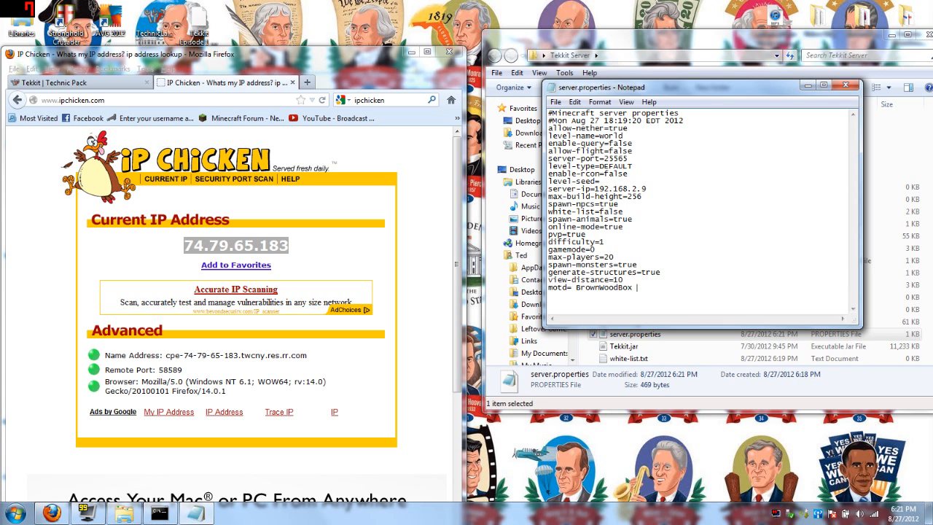
type("Server")
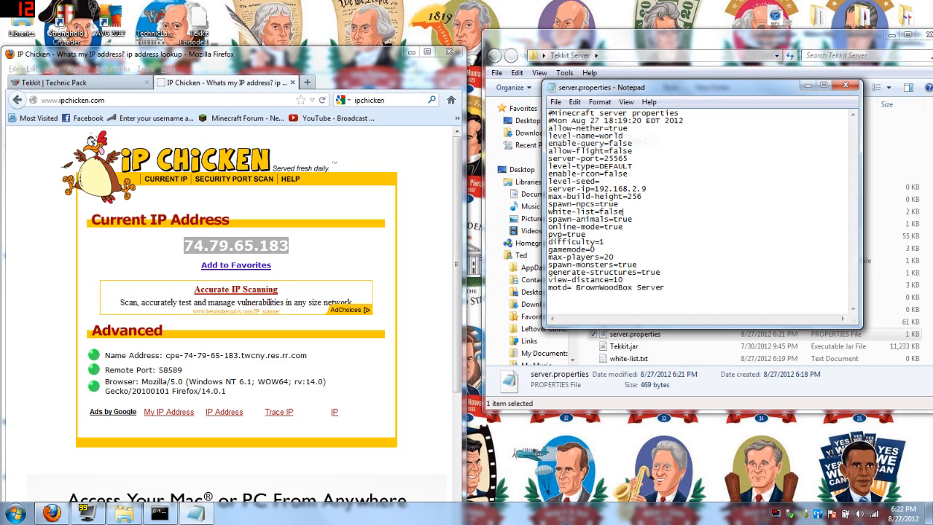
left_click(844, 84)
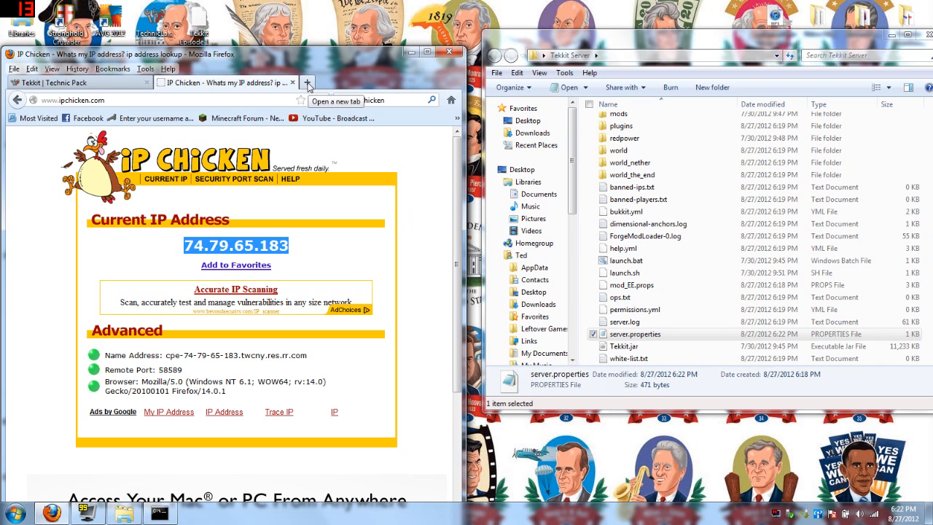
Open a new Firefox tab before reading the default gateway 192.168.2.1 from ipconfig
left_click(329, 82)
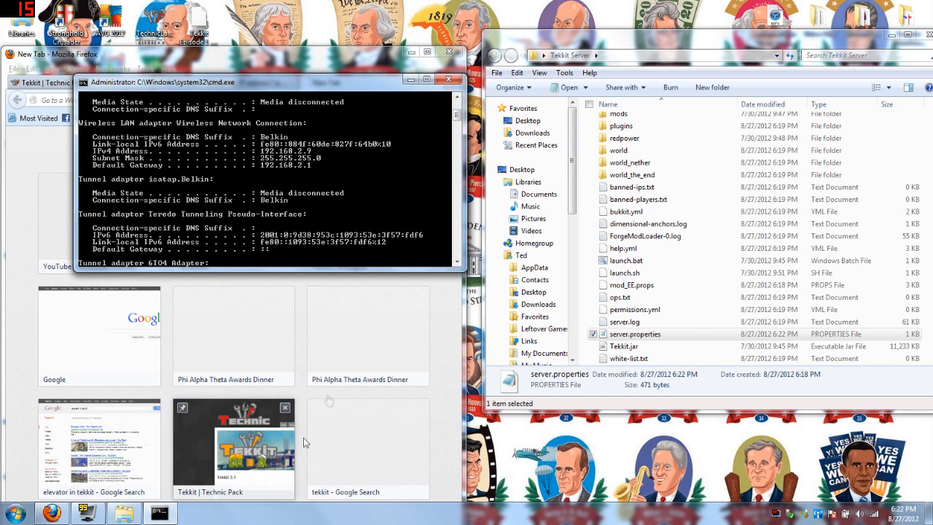
mouse_move(273, 171)
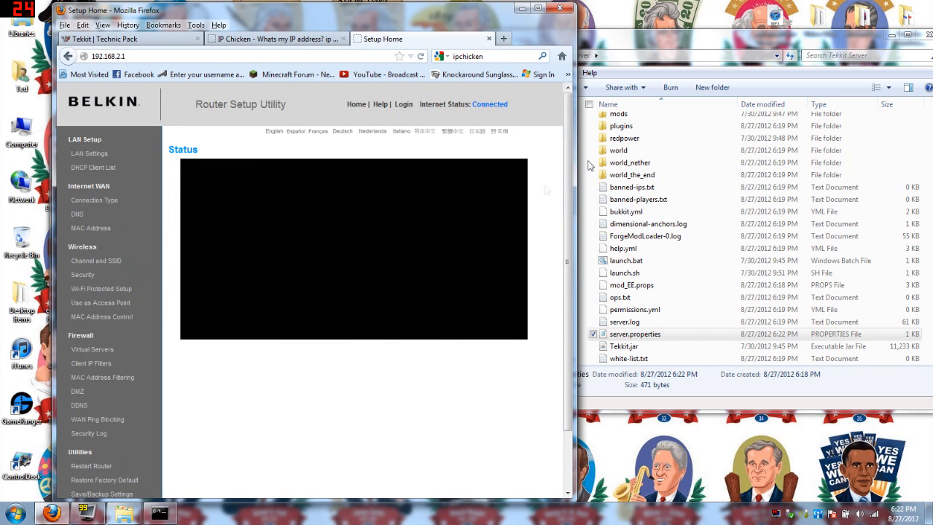
Log into the Belkin router setup page with a blank password
scroll("down", 3)
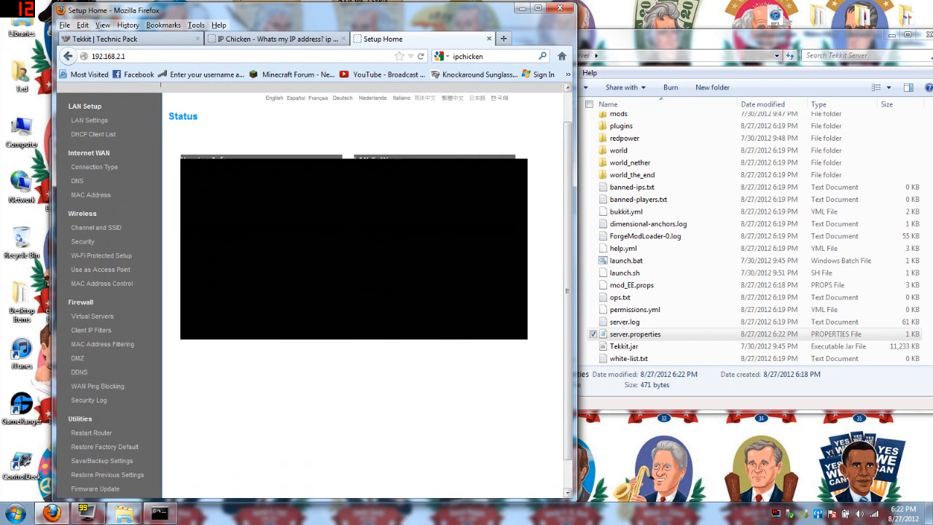
left_click(92, 315)
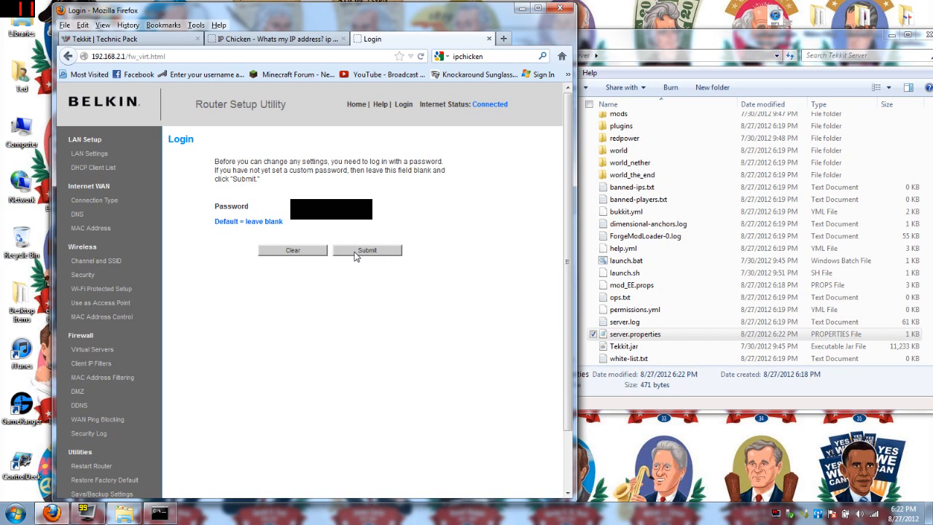
left_click(367, 251)
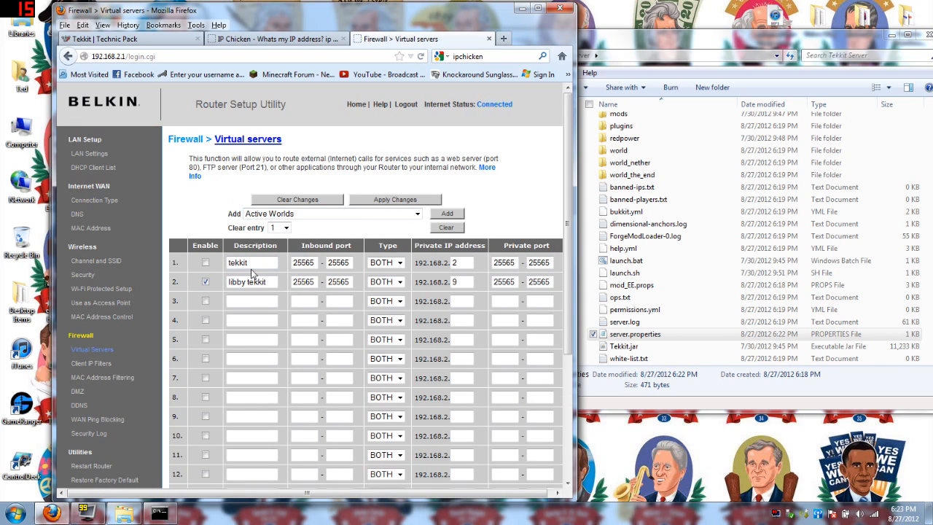
mouse_move(451, 300)
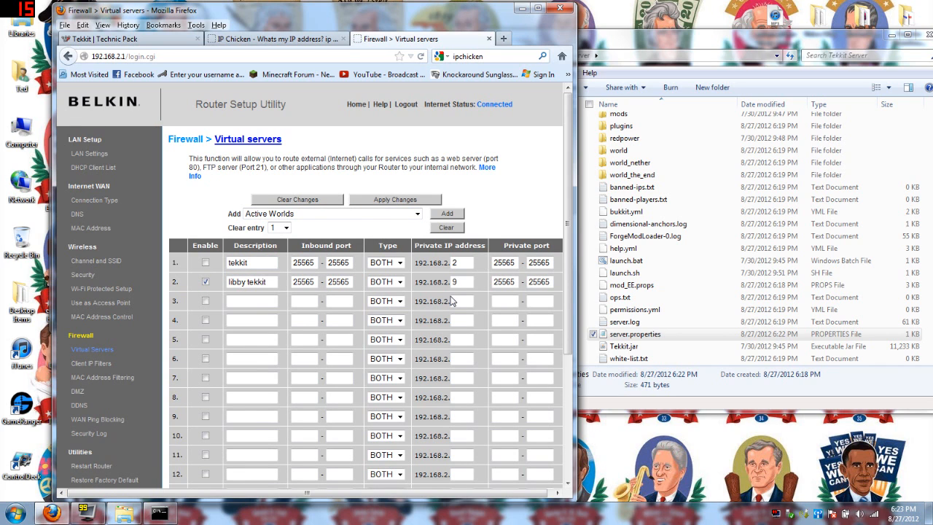
Rename the second port 25565 forwarding rule and apply the virtual server changes
left_click(251, 282)
type("rownwoodBox")
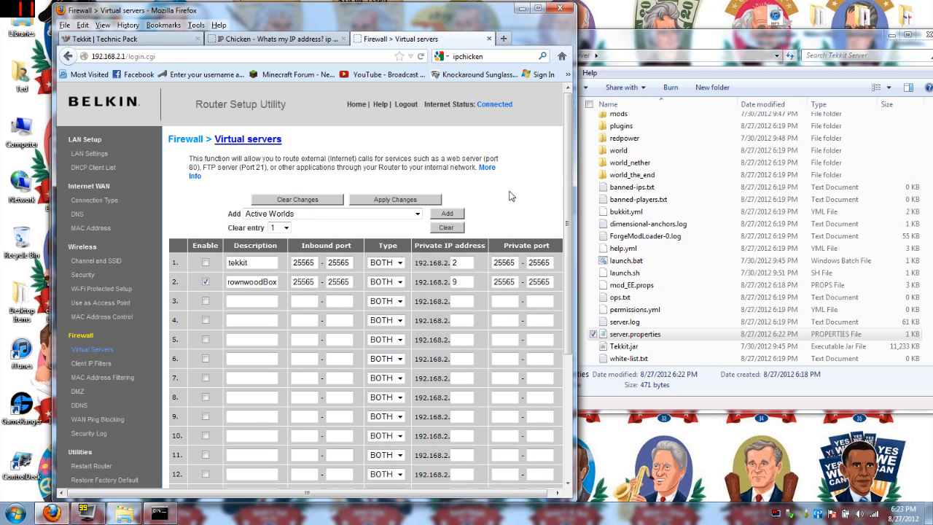
mouse_move(571, 151)
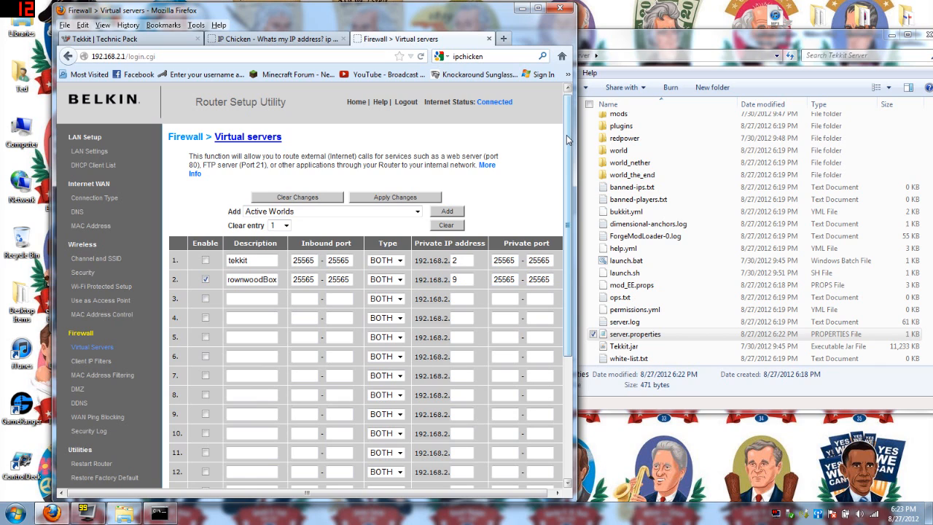
left_click(395, 197)
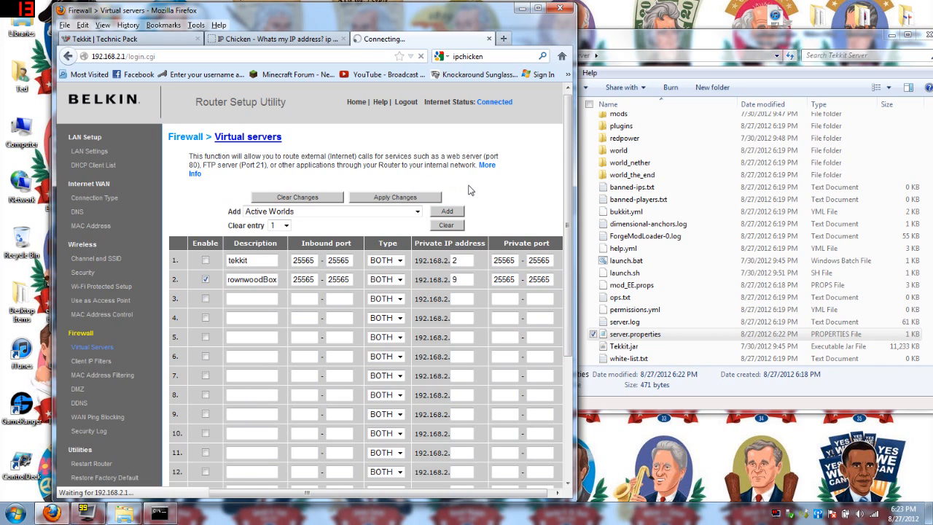
left_click(395, 196)
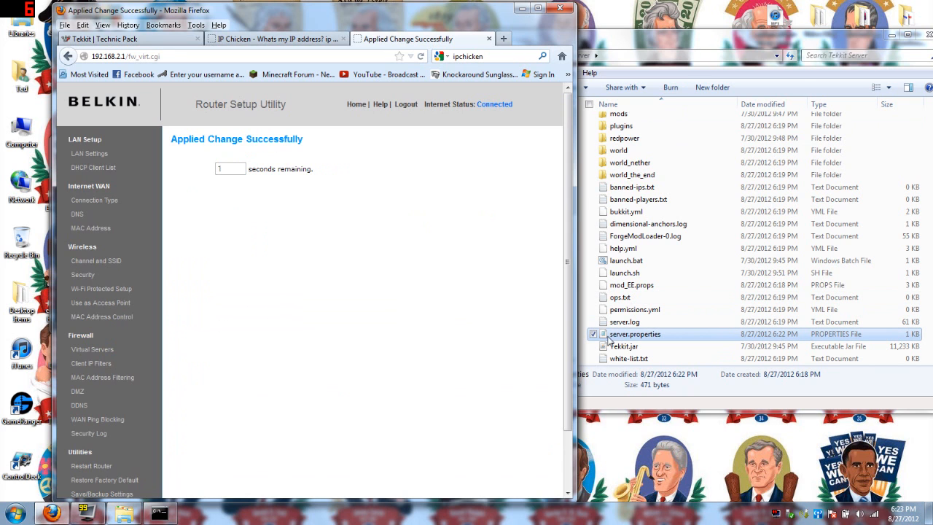
right_click(635, 334)
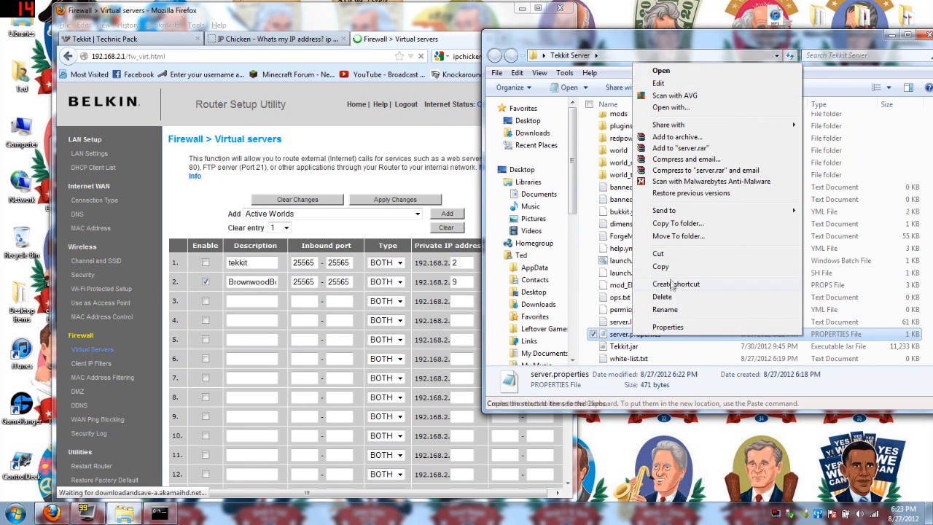
mouse_move(659, 81)
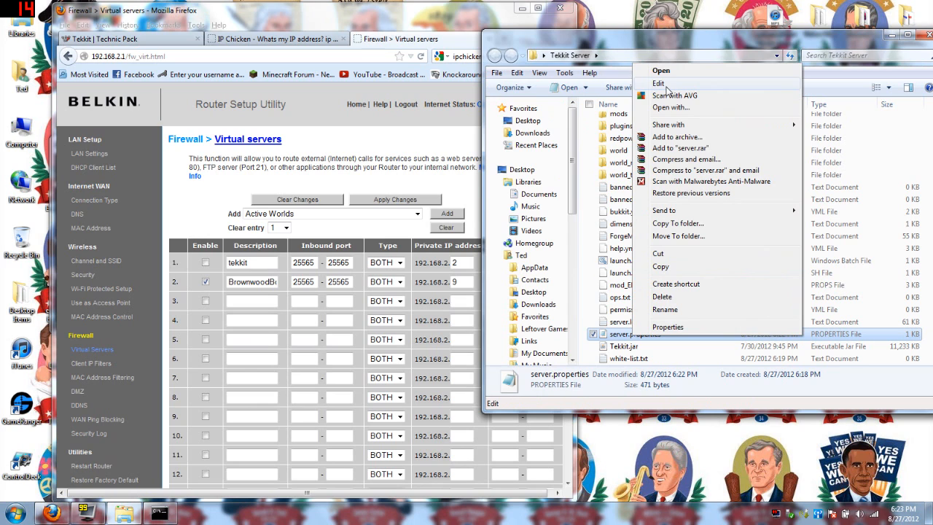
Review server.properties in Notepad (server-ip 192.168.2.9, BrownWoodBox motd), close it, and return to IP Chicken
left_click(658, 81)
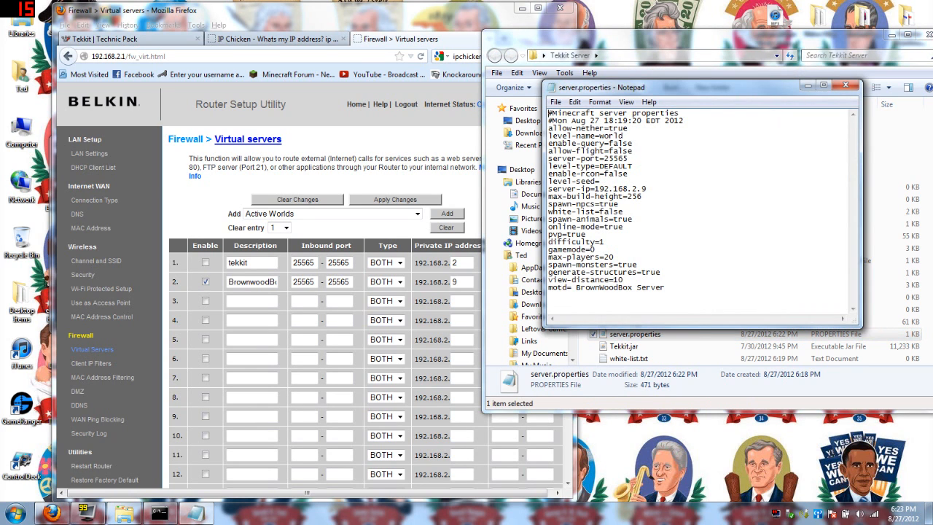
double_click(615, 157)
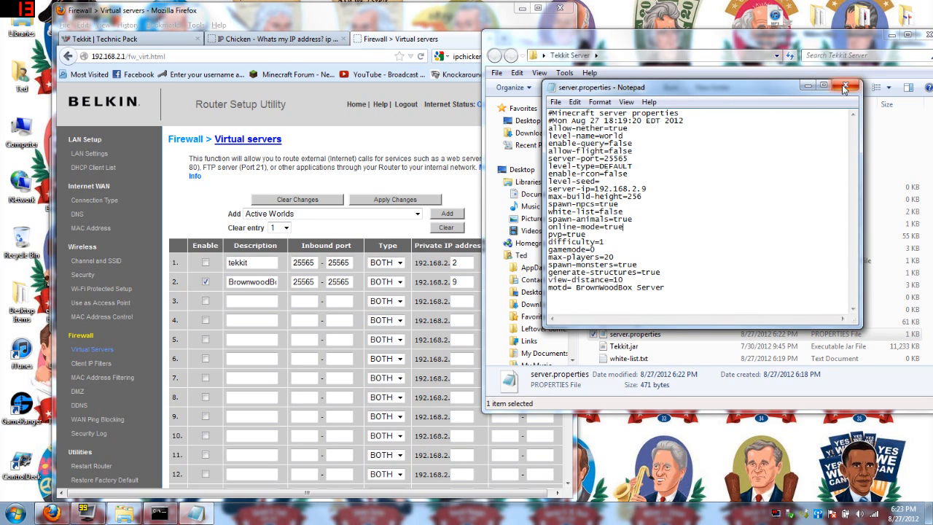
left_click(842, 87)
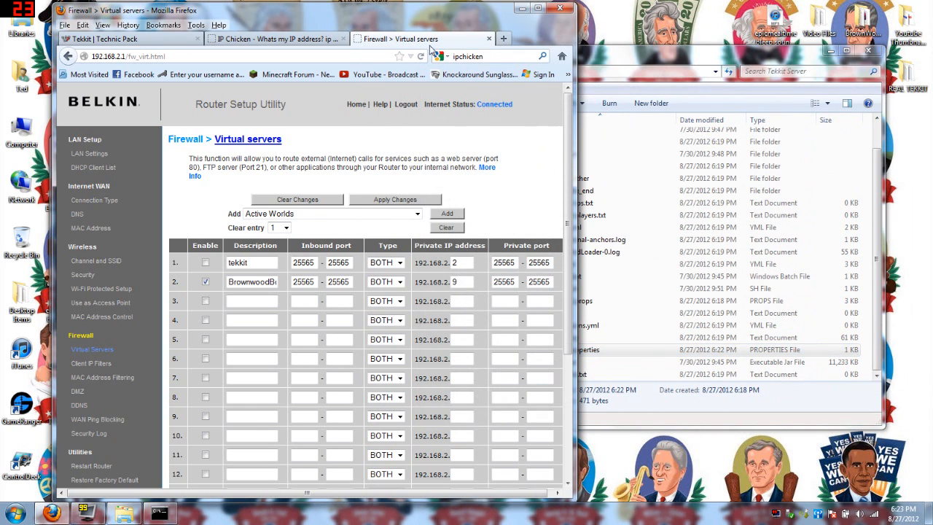
left_click(275, 38)
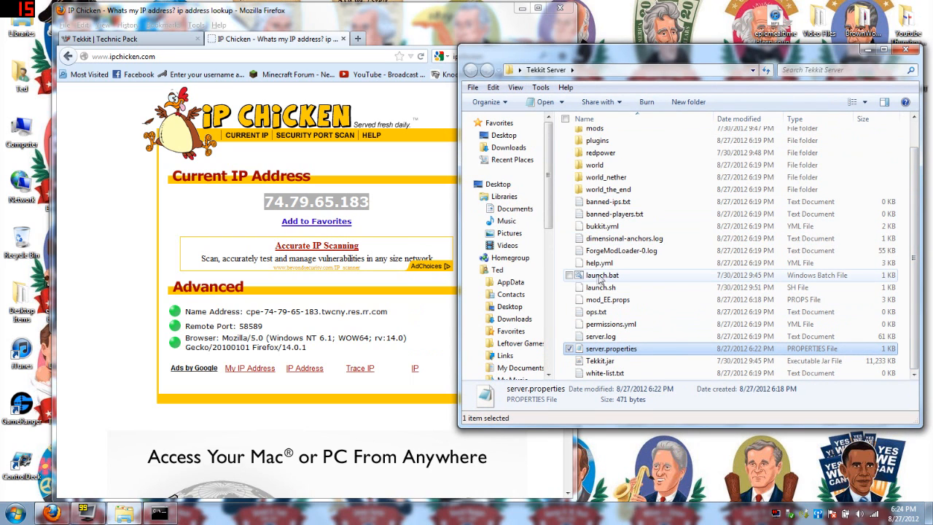
Start the Tekkit server via launch.bat and bring up the Technic Launcher
double_click(601, 274)
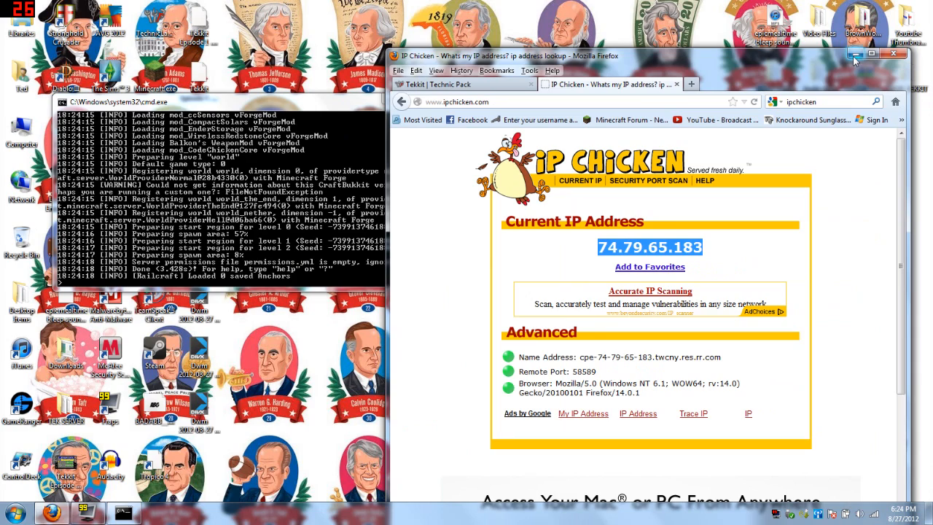
left_click(892, 52)
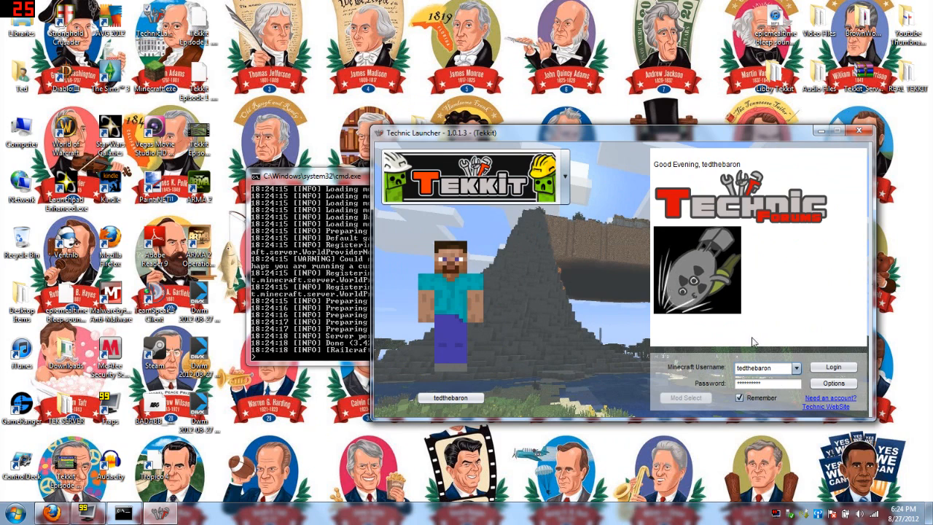
Log in through the Technic Launcher so Tekkit loads to the Minecraft title screen
left_click(832, 367)
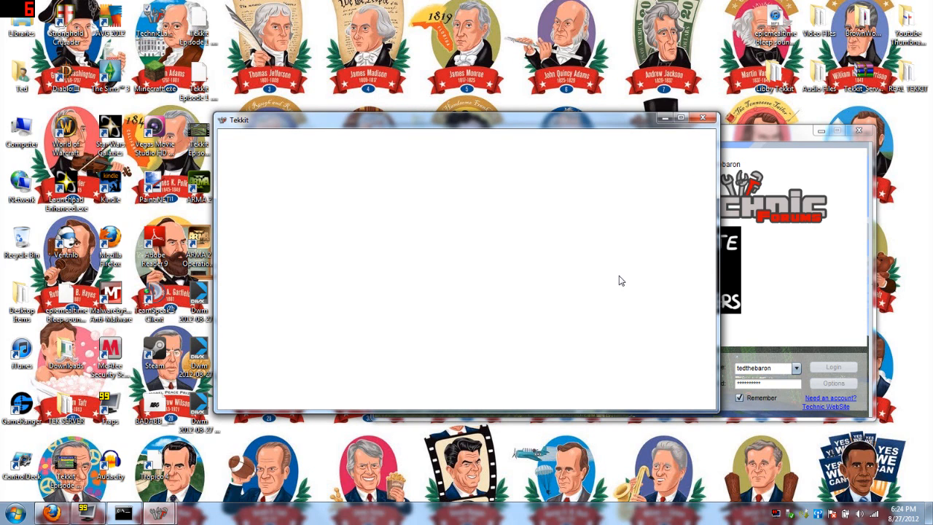
mouse_move(569, 128)
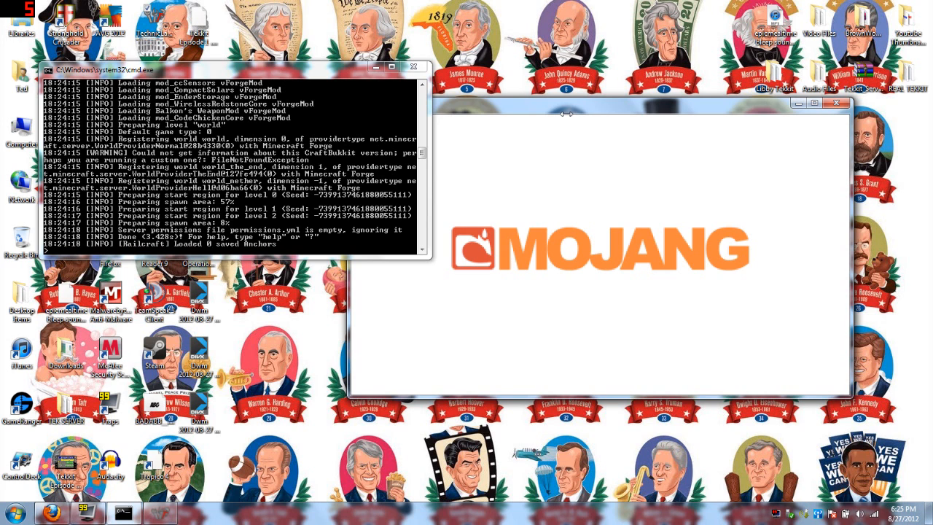
mouse_move(568, 117)
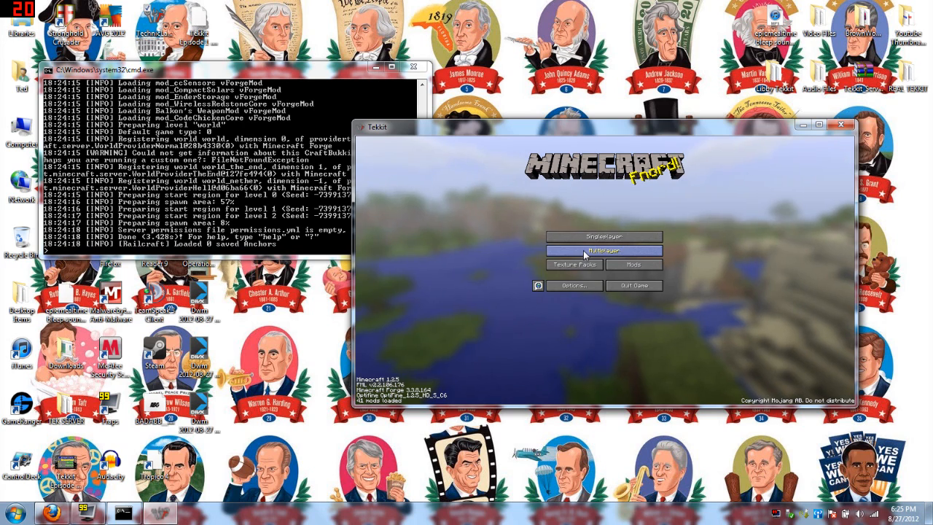
From Multiplayer, maximize the window and join the BrownWoodBox Server at 74.79.65.183
left_click(604, 250)
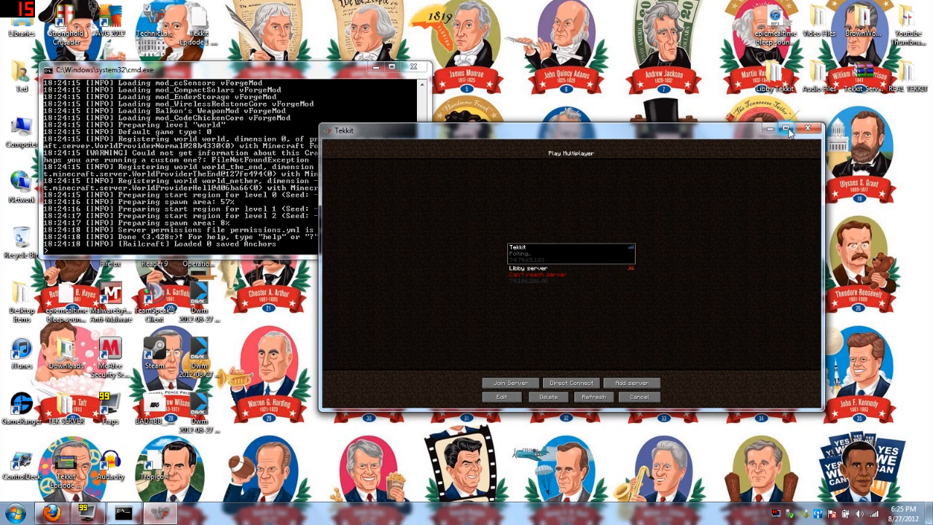
left_click(790, 128)
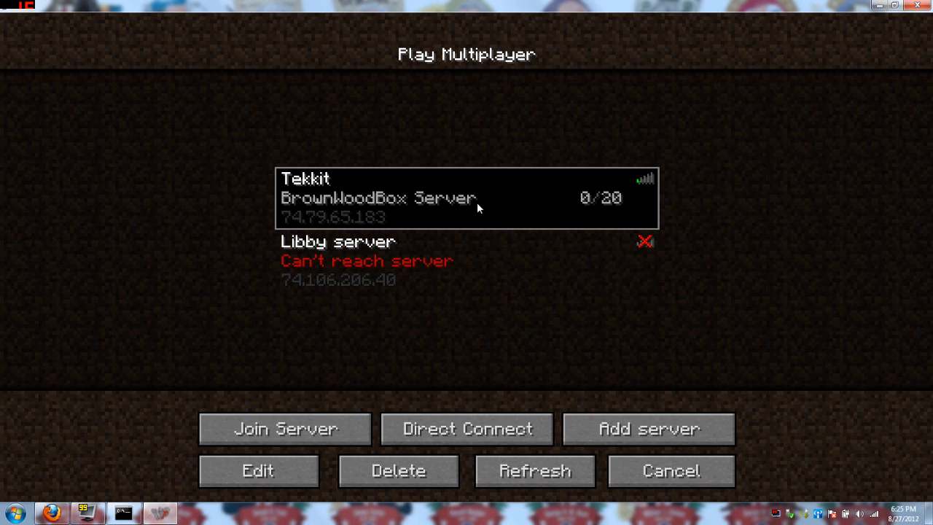
left_click(284, 429)
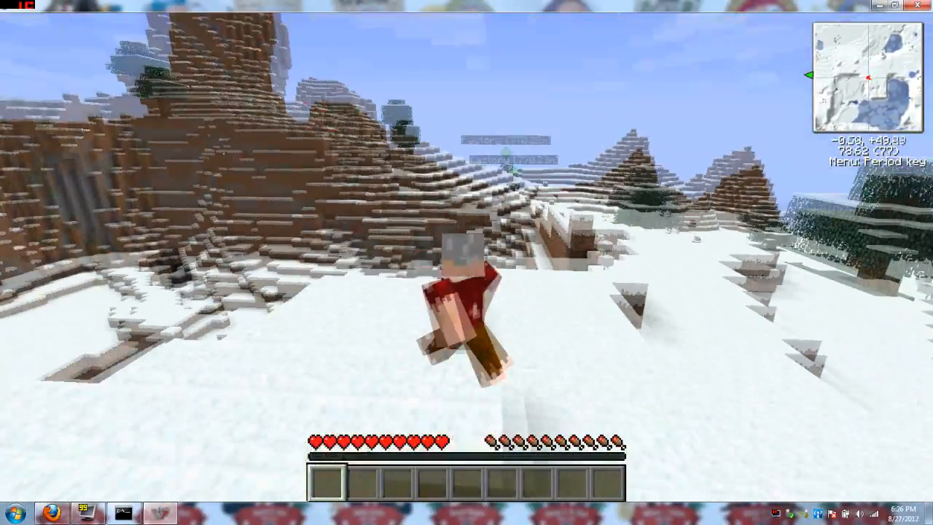
Check Rei's Minimap settings and the inventory in the snowy world, then pause the game
key("period")
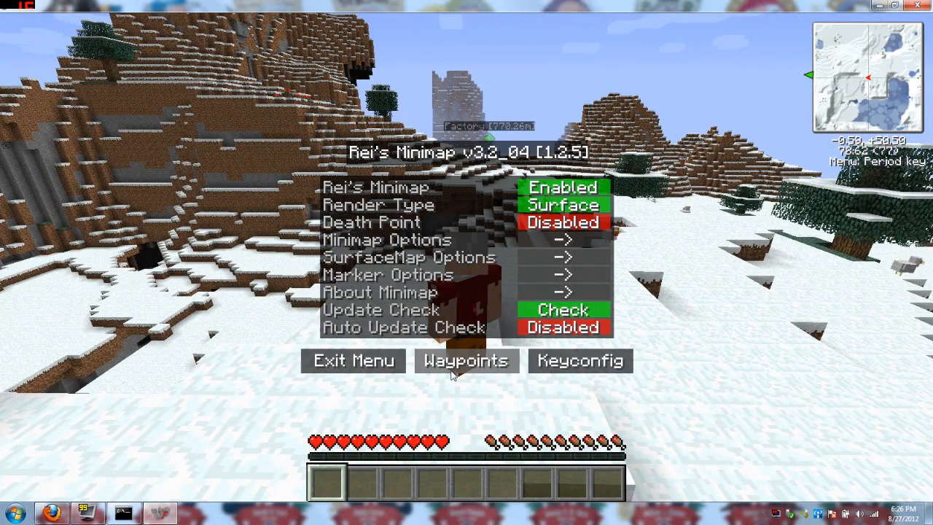
left_click(353, 360)
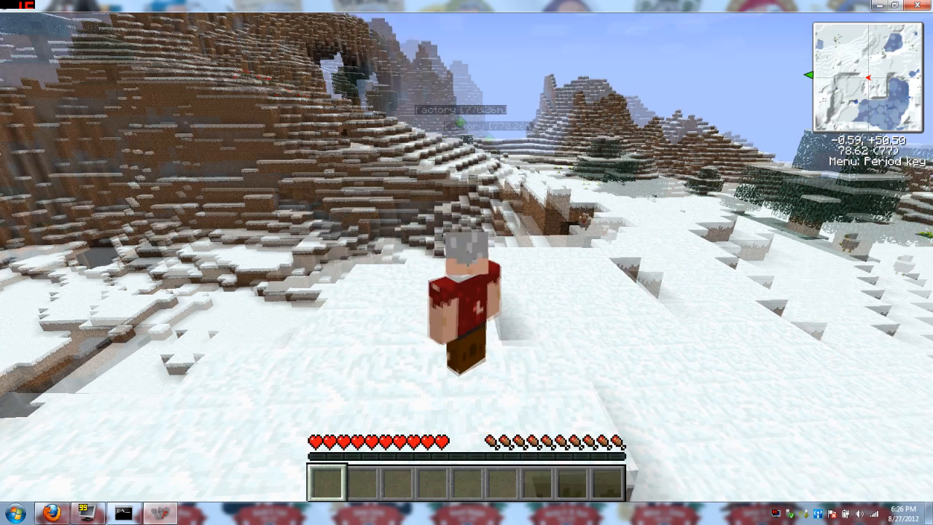
key("e")
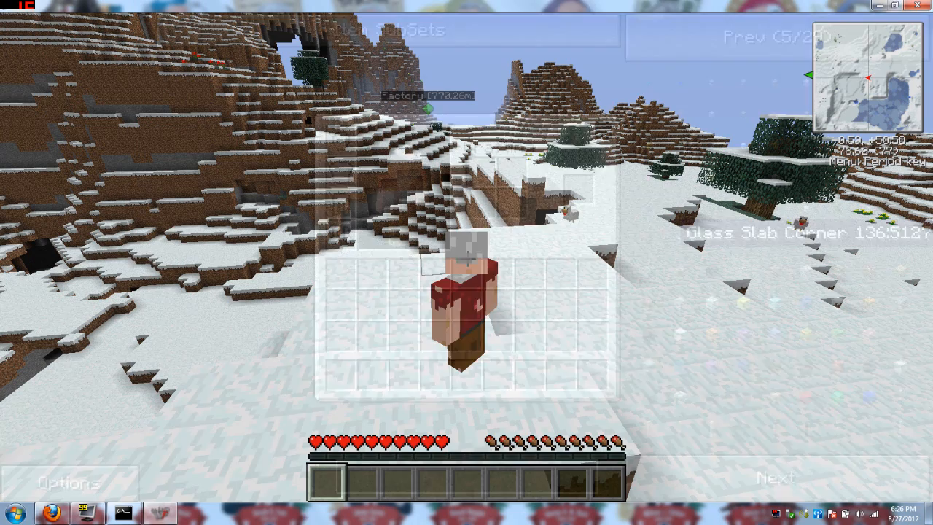
key("Escape")
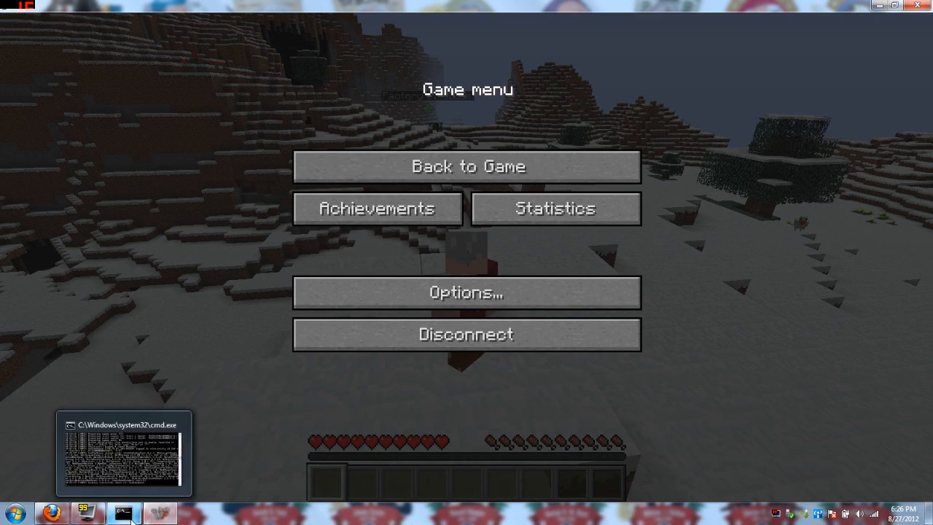
Confirm the join in the server console, then pause the game to disconnect
left_click(123, 513)
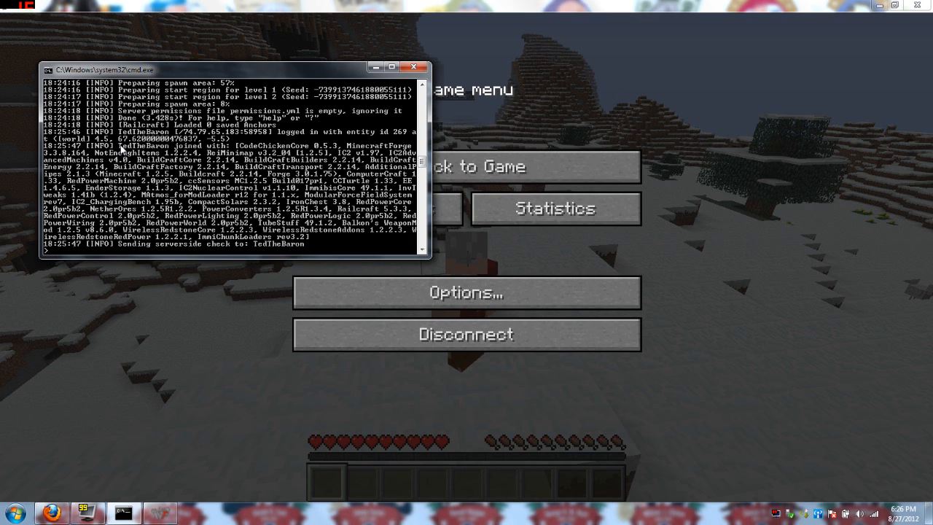
mouse_move(309, 247)
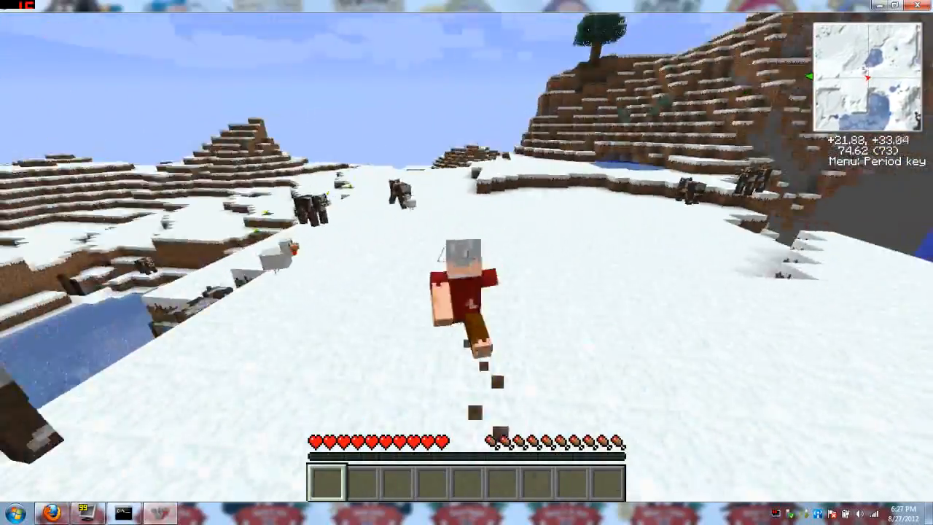
key("Escape")
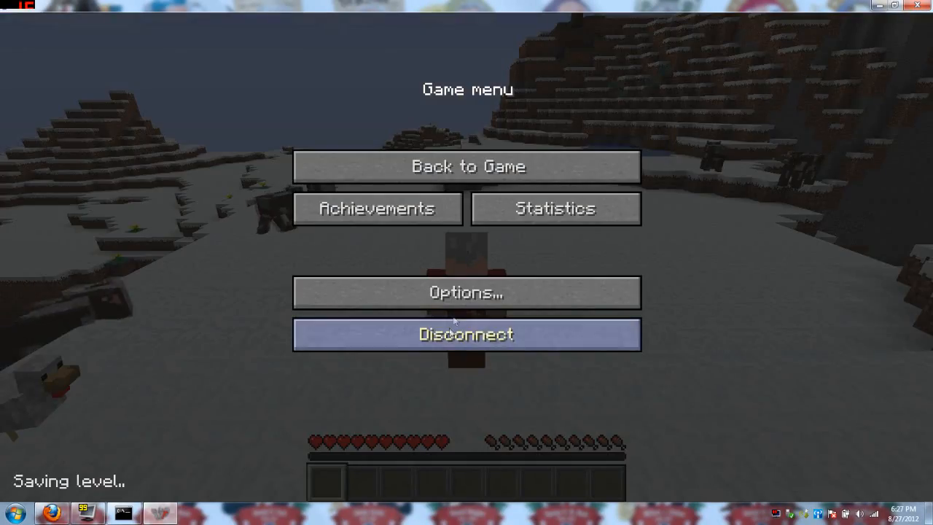